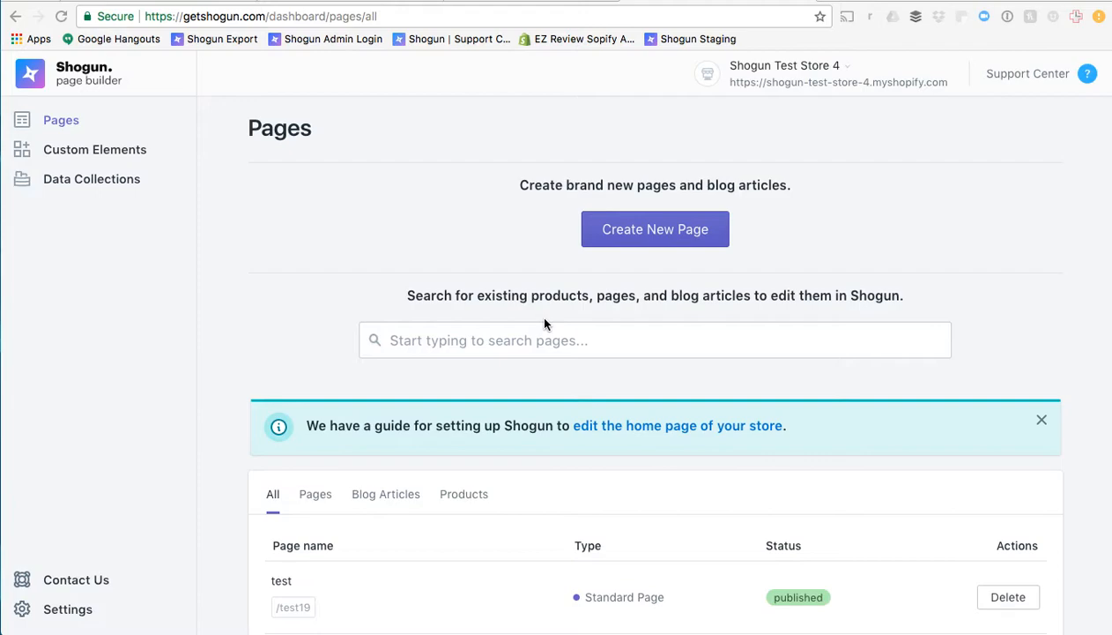
{"action": "mouse_move", "coordinate": [430, 300]}
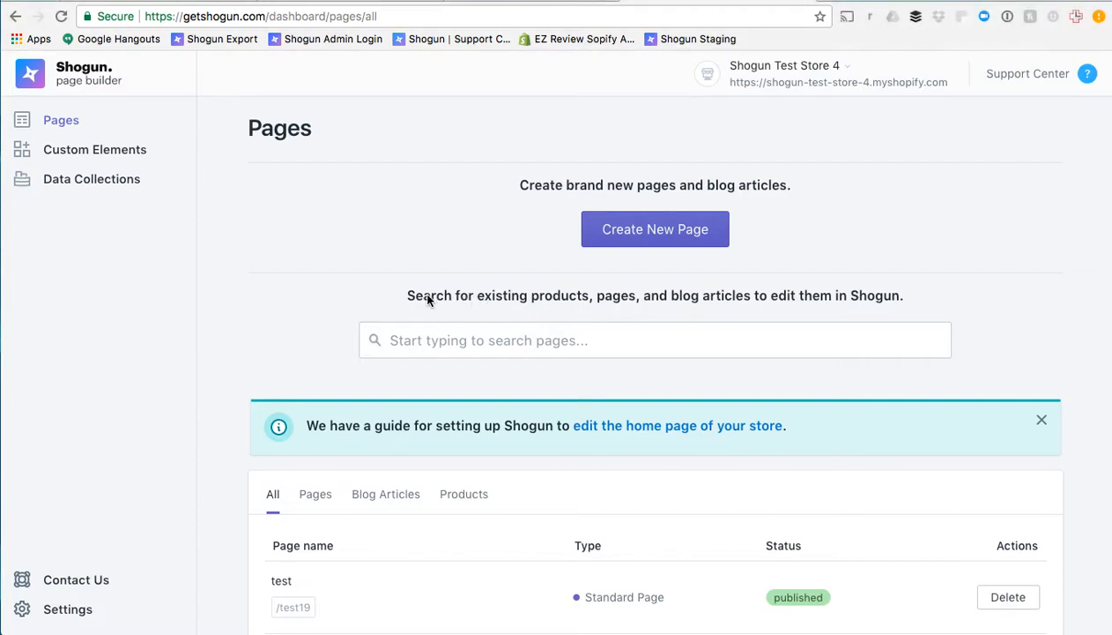
{"action": "mouse_move", "coordinate": [567, 296]}
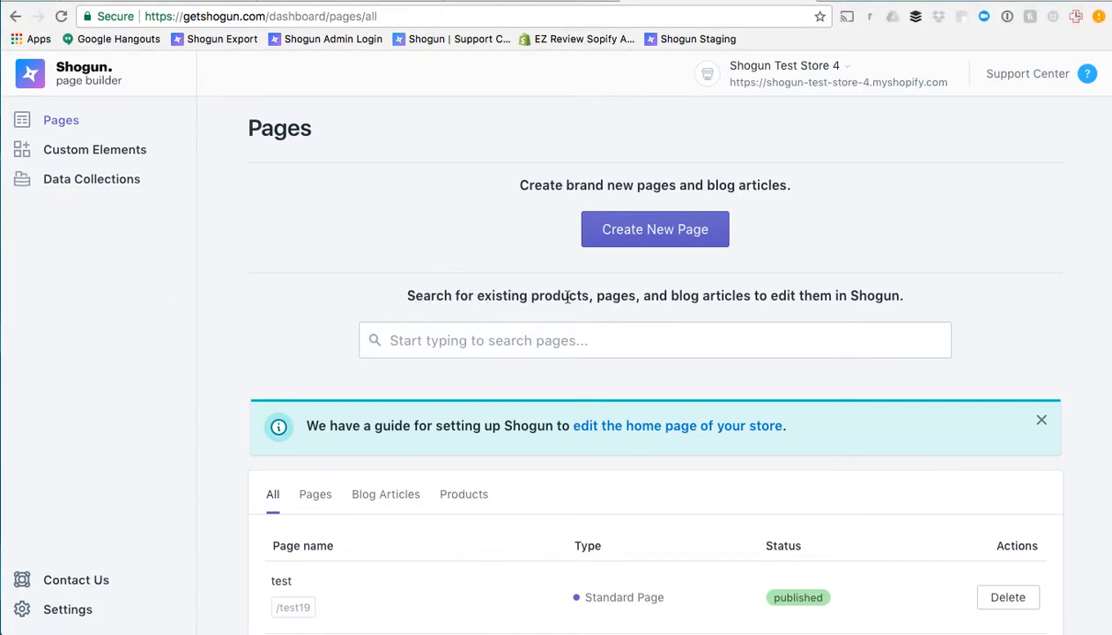
Search the Pages dashboard for 'ja' to find the Jar of Face Cream page.
{"action": "left_click", "coordinate": [656, 338]}
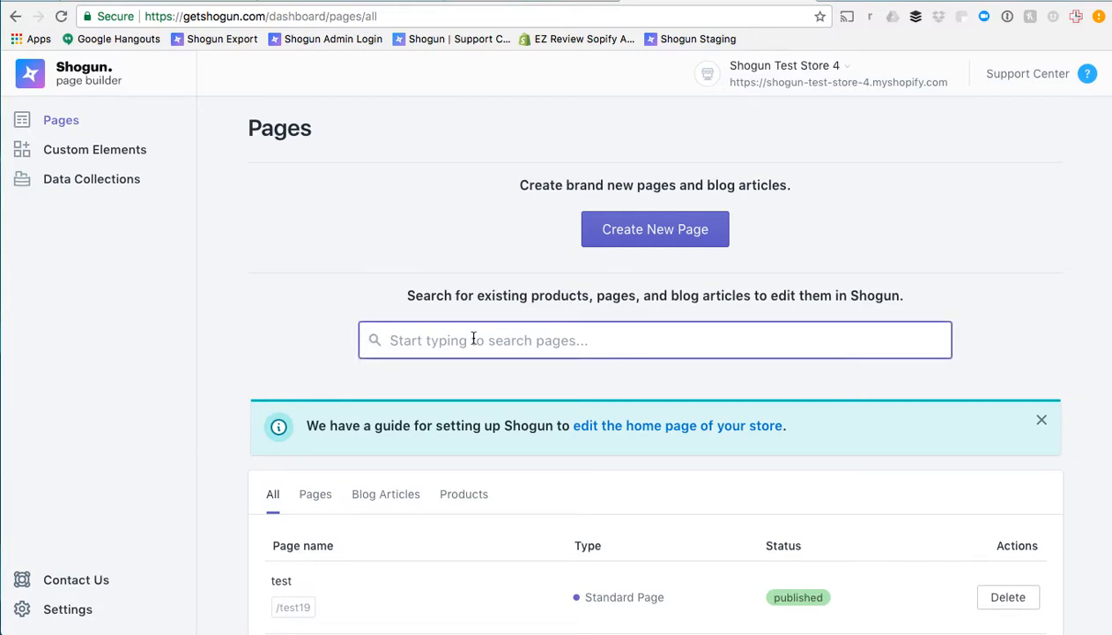
{"action": "type", "text": "jar"}
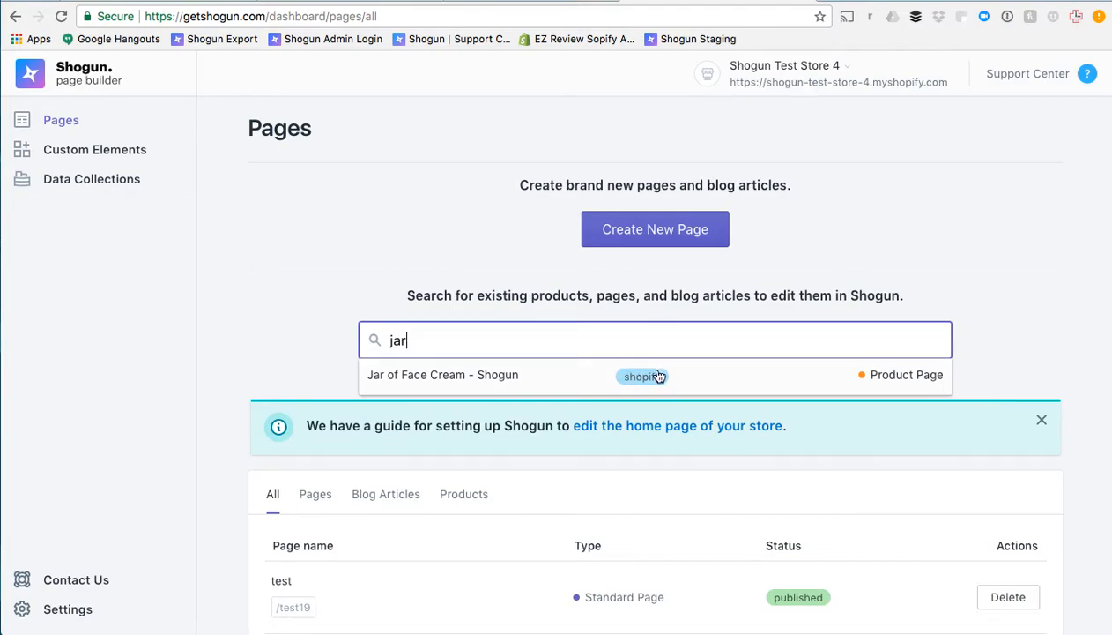
{"action": "mouse_move", "coordinate": [677, 380]}
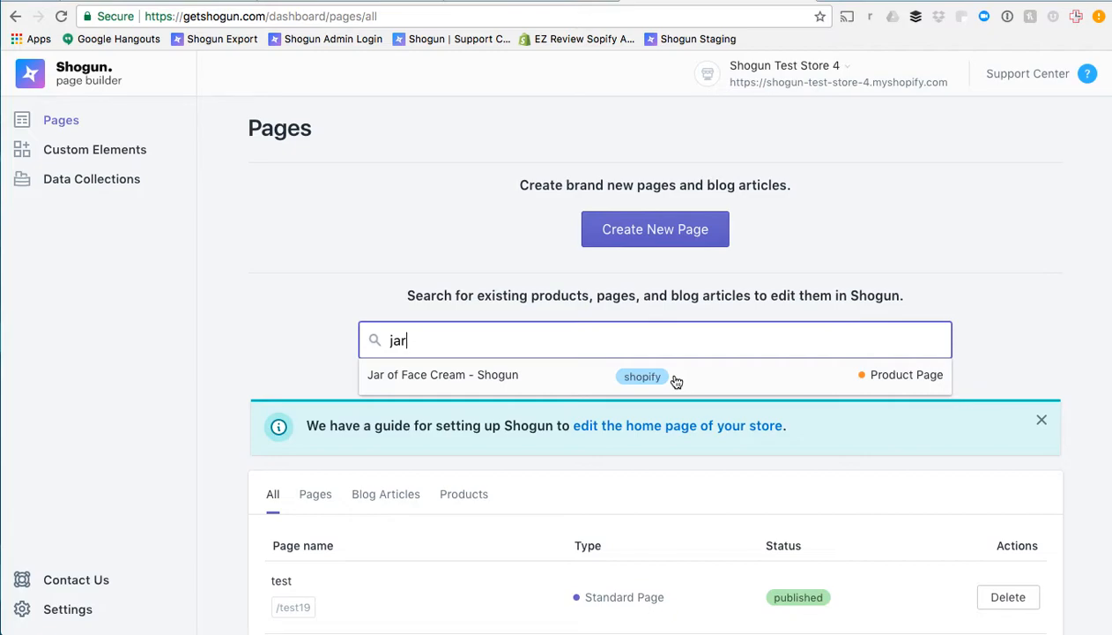
Open the 'Jar of Face Cream - Shogun' result in the editor and look over its layout.
{"action": "left_click", "coordinate": [442, 374]}
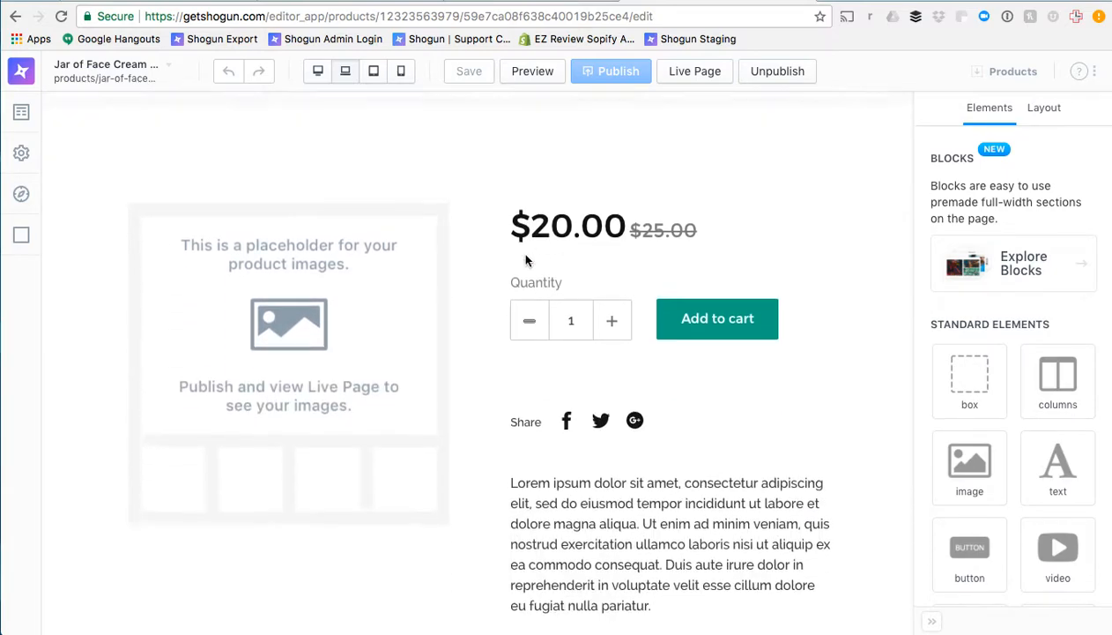
{"action": "scroll", "scroll_direction": "down", "scroll_amount": 3}
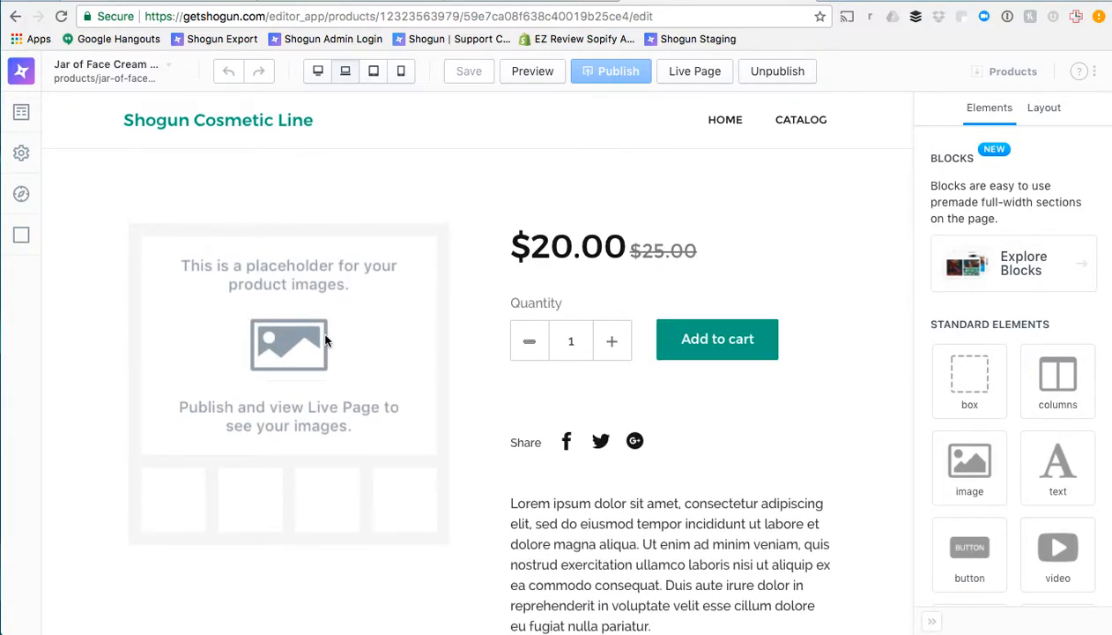
{"action": "mouse_move", "coordinate": [474, 381]}
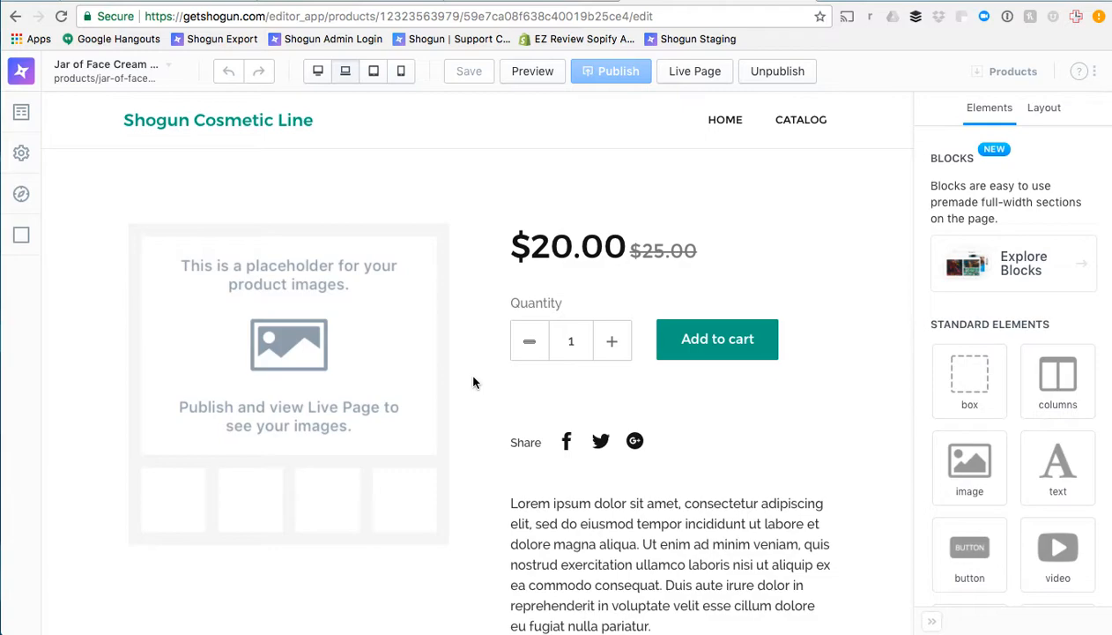
{"action": "mouse_move", "coordinate": [215, 268]}
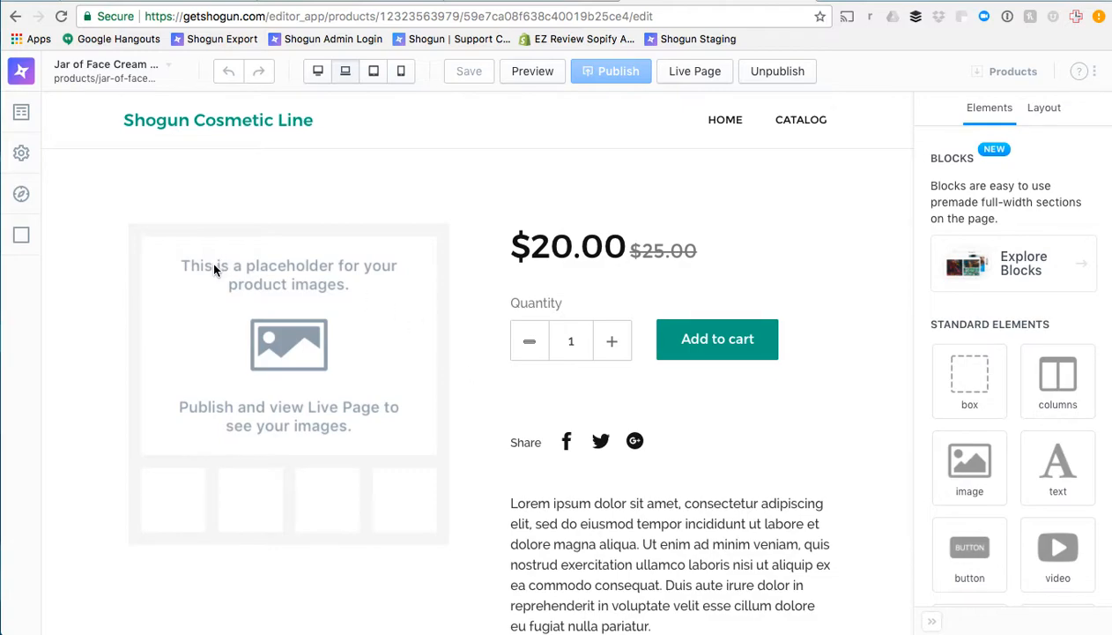
{"action": "mouse_move", "coordinate": [201, 271]}
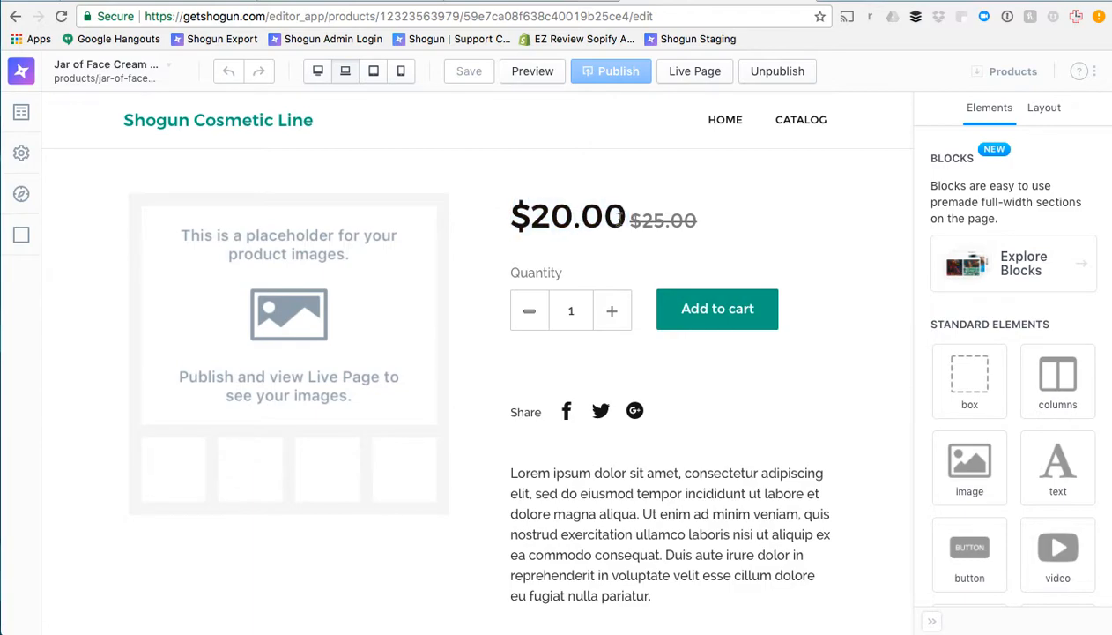
{"action": "mouse_move", "coordinate": [382, 308]}
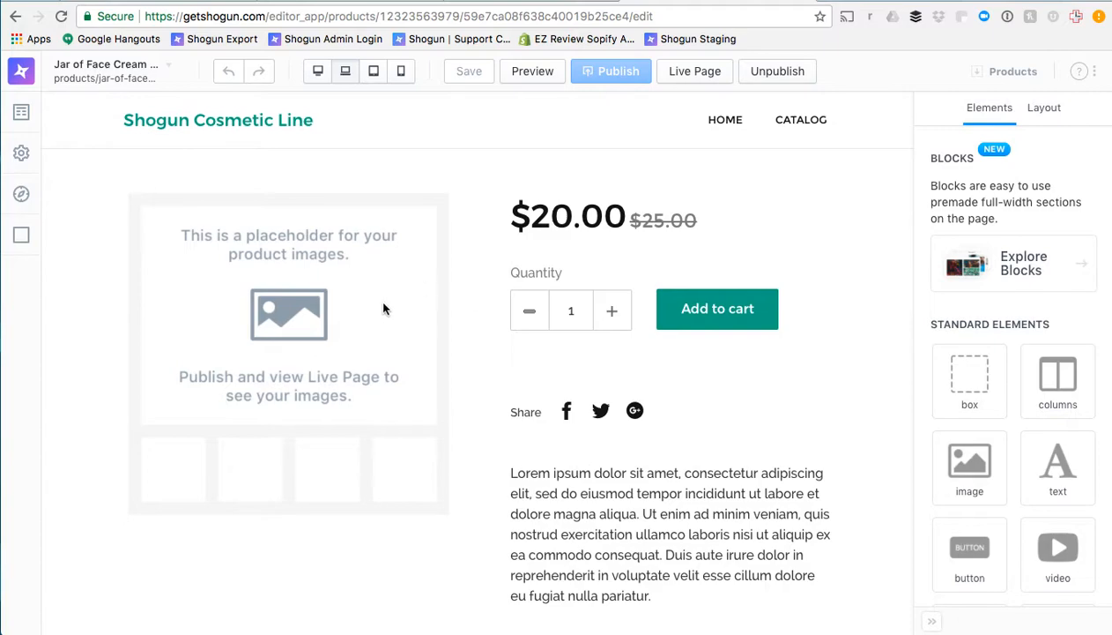
{"action": "scroll", "scroll_direction": "down", "scroll_amount": 3}
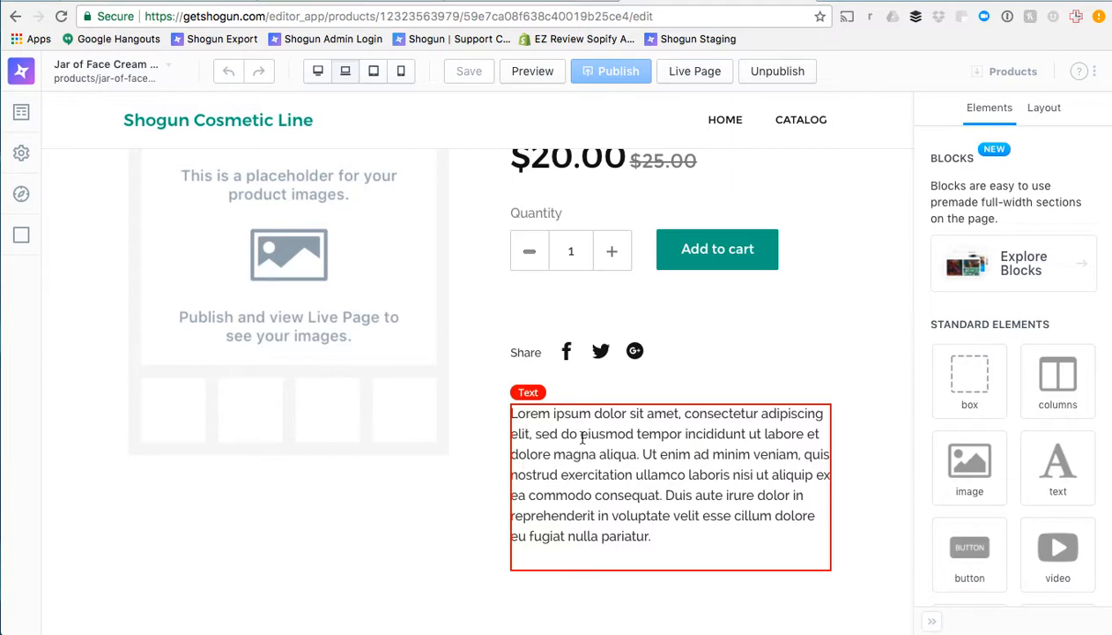
{"action": "left_click", "coordinate": [497, 450]}
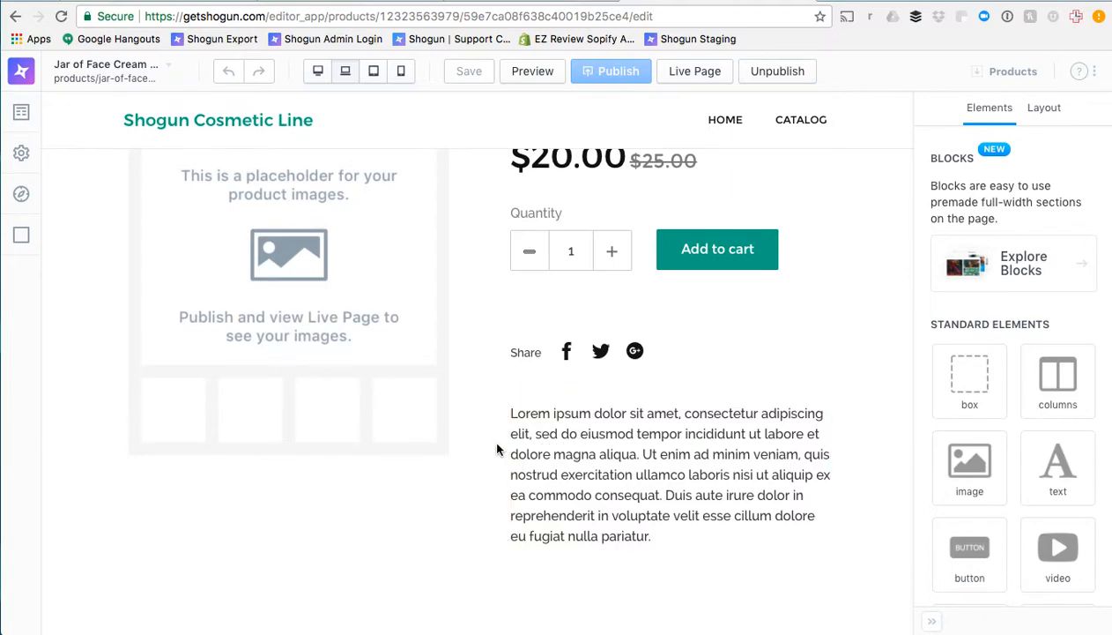
{"action": "scroll", "scroll_direction": "down", "scroll_amount": 3}
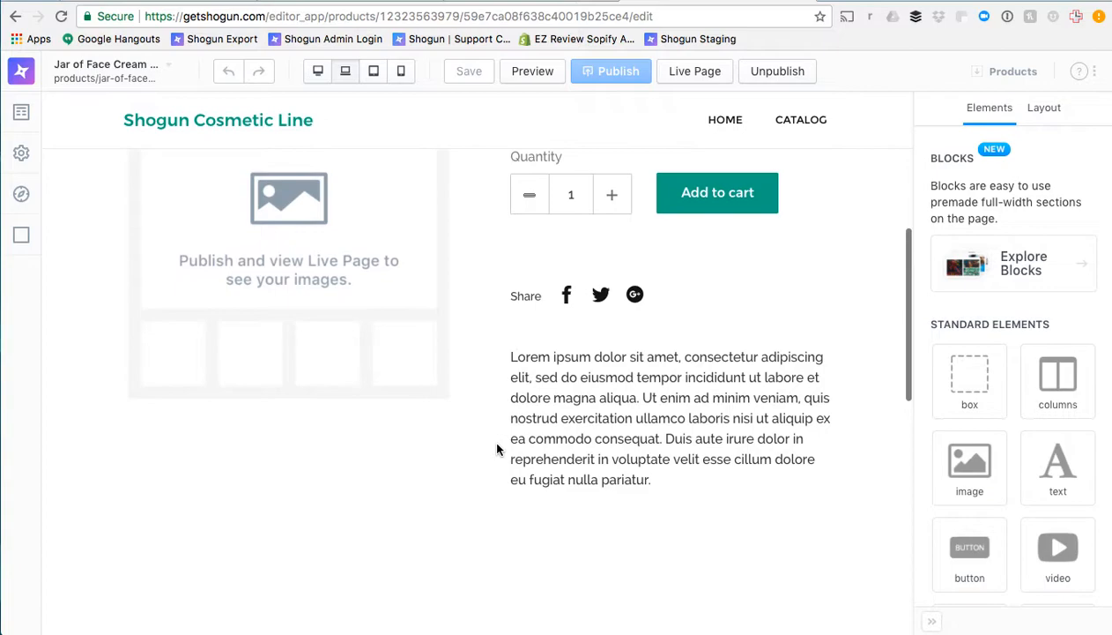
{"action": "left_click", "coordinate": [670, 415]}
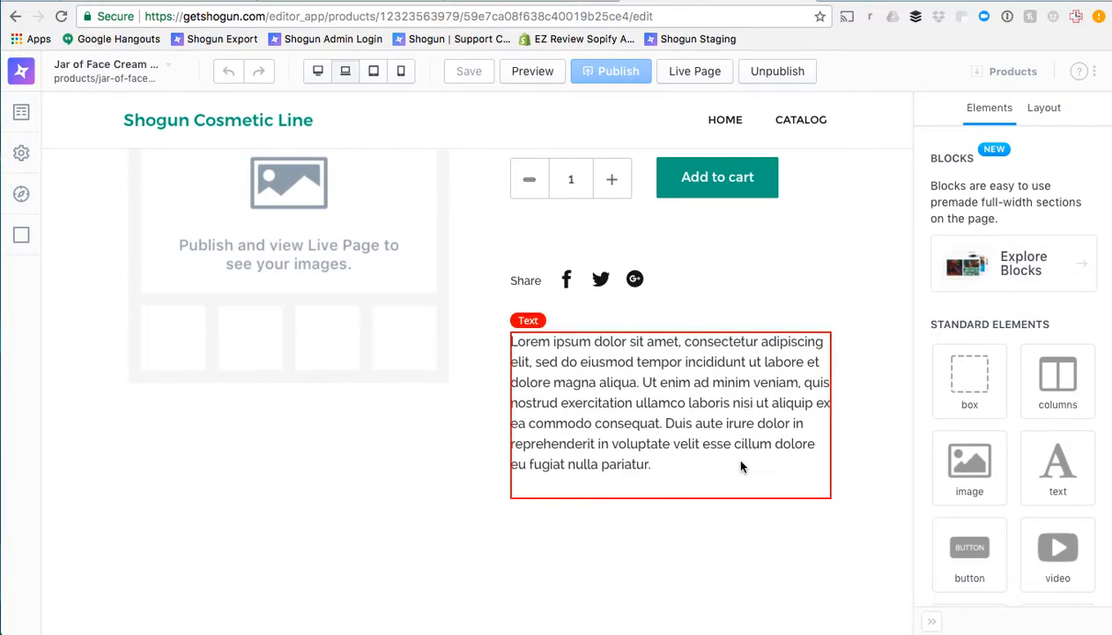
{"action": "scroll", "scroll_direction": "down", "scroll_amount": 3}
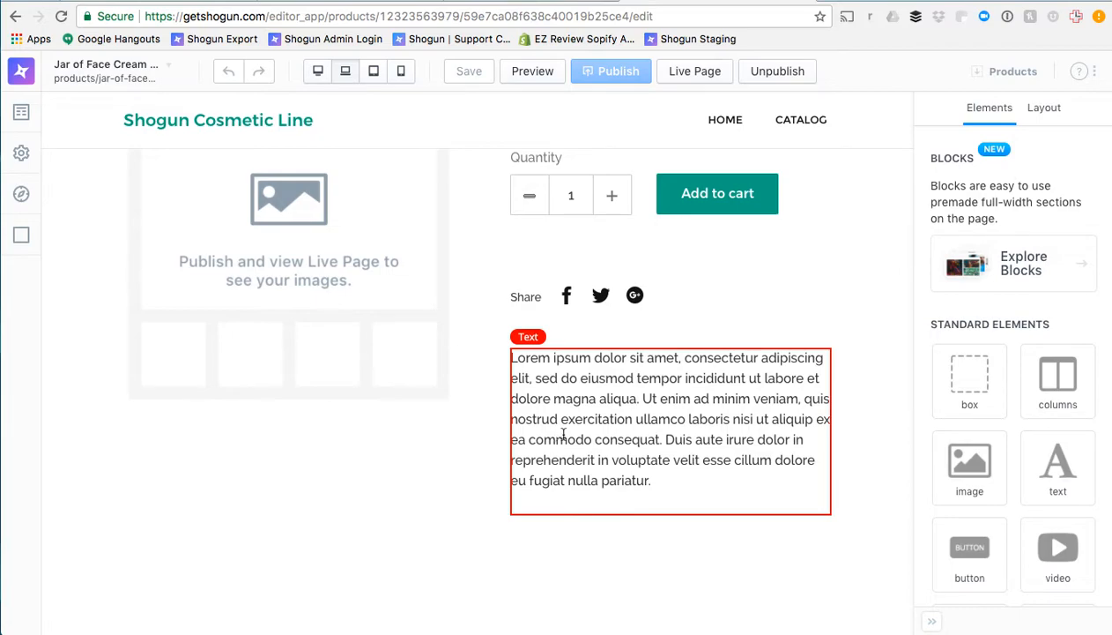
{"action": "mouse_move", "coordinate": [668, 373]}
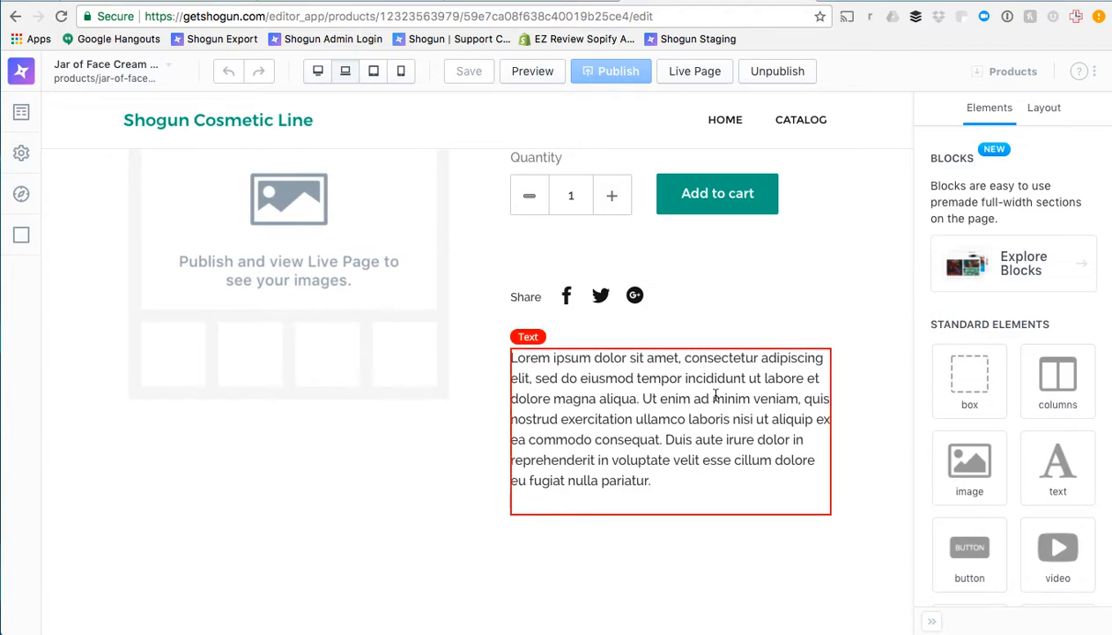
Delete the description's later sentences and append 'HDUIWHDIHD' in their place.
{"action": "left_click", "coordinate": [670, 432]}
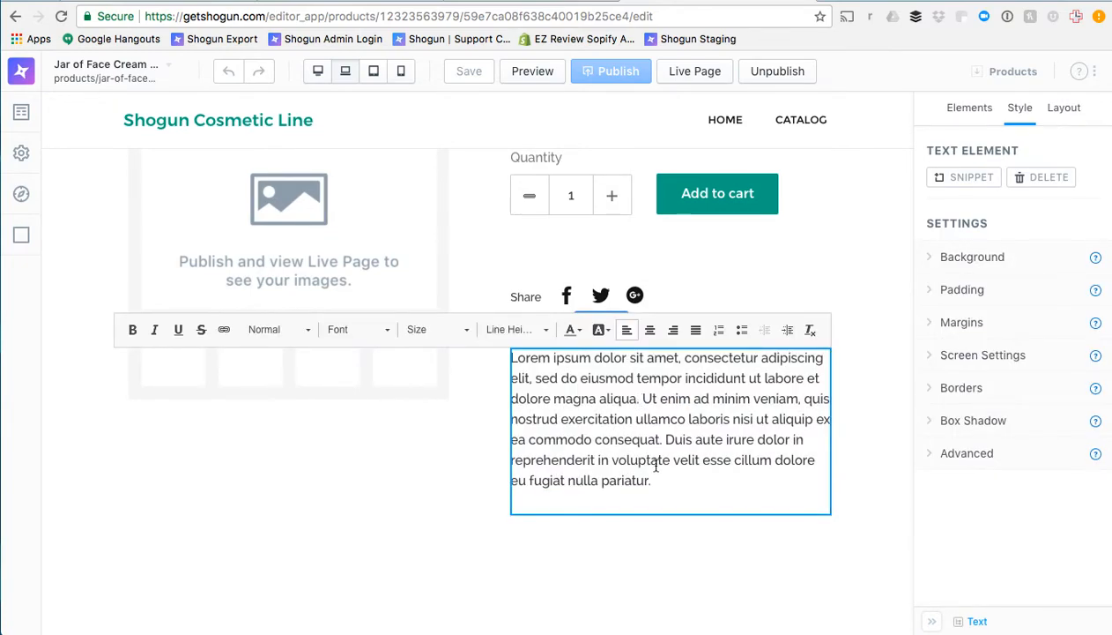
{"action": "left_click_drag", "start_coordinate": [631, 419], "coordinate": [650, 480]}
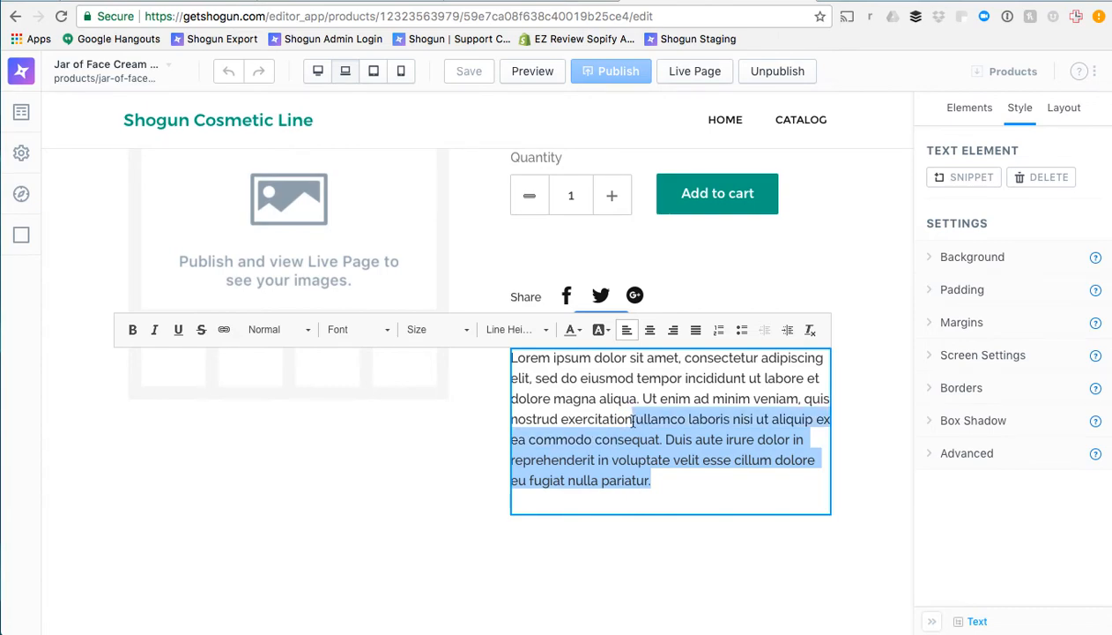
{"action": "key", "text": "Delete"}
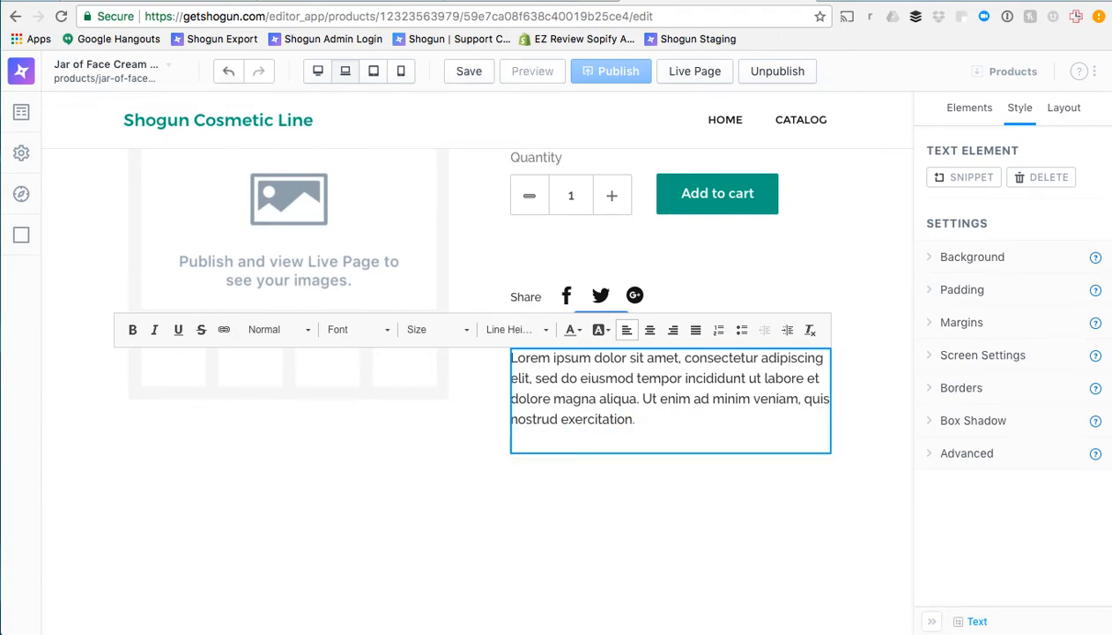
{"action": "type", "text": "HDUIWHDIHD."}
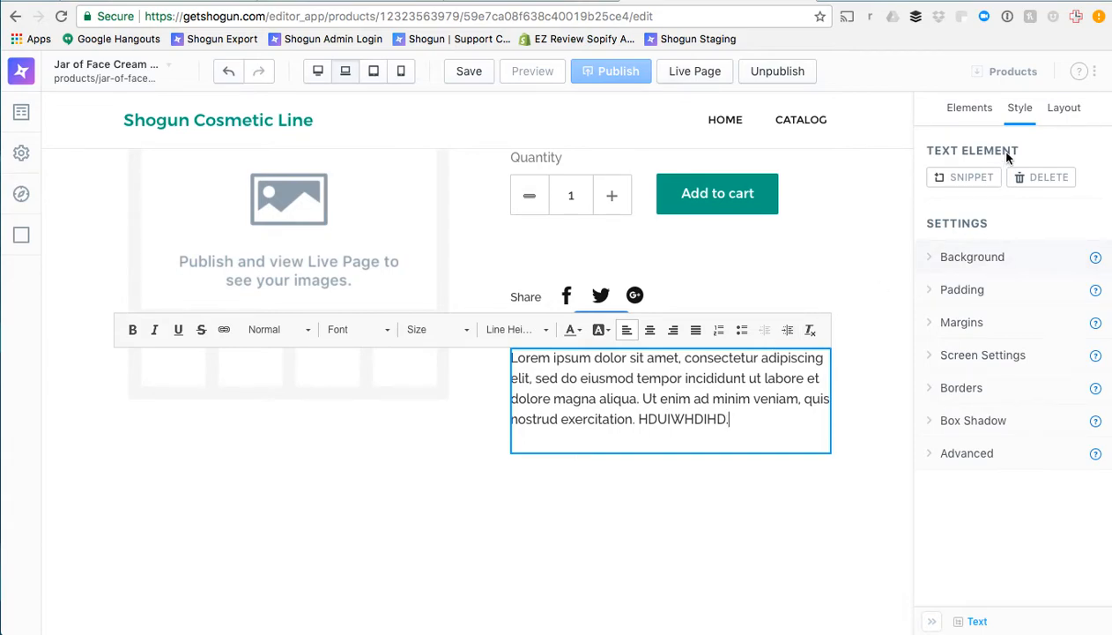
{"action": "left_click", "coordinate": [970, 108]}
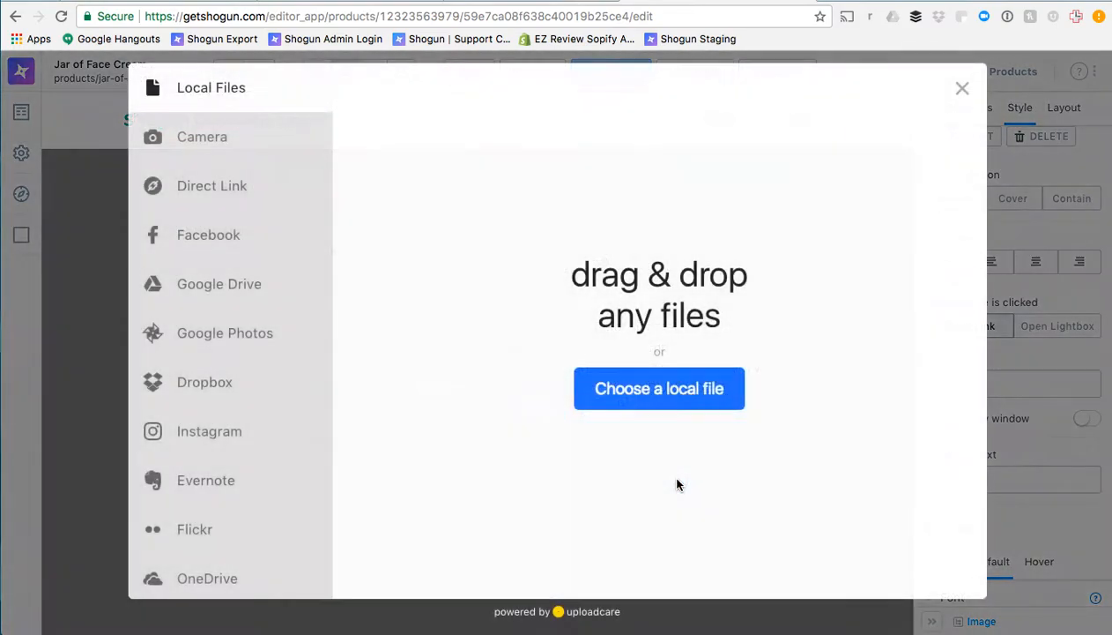
Upload the blue box product photo from the local images folder into the empty image element.
{"action": "left_click", "coordinate": [660, 388]}
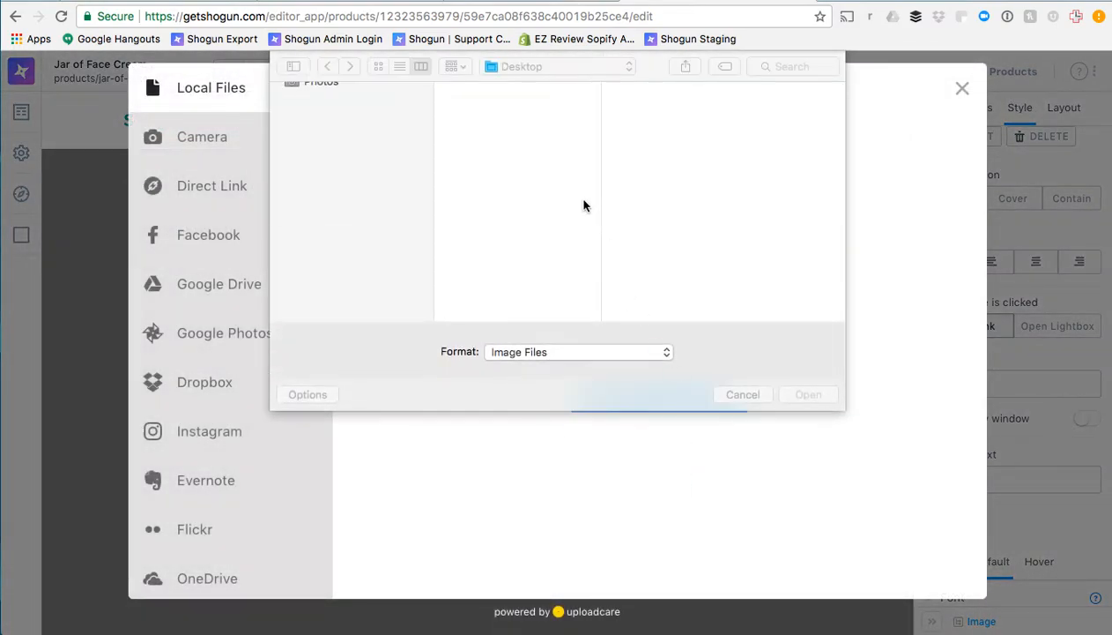
{"action": "left_click", "coordinate": [472, 296]}
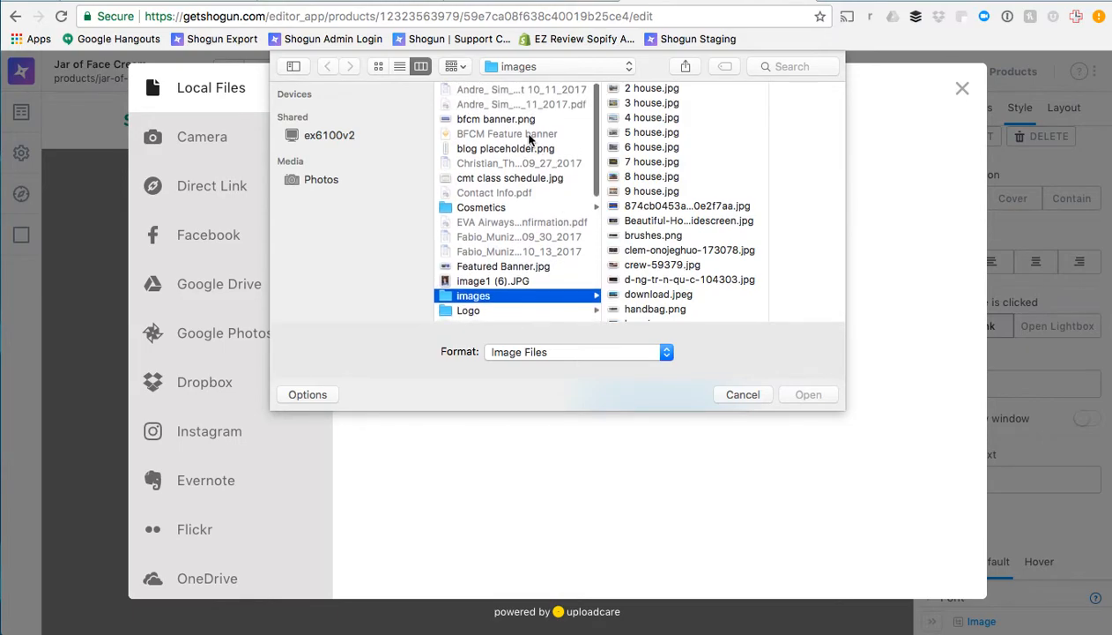
{"action": "left_click", "coordinate": [481, 208]}
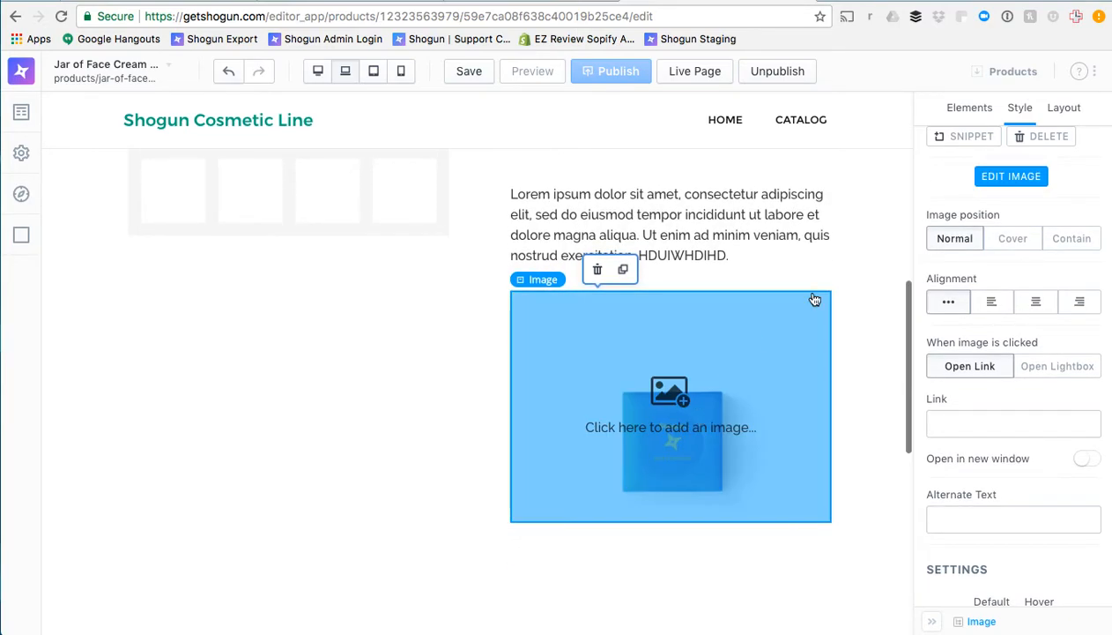
{"action": "left_click", "coordinate": [970, 107]}
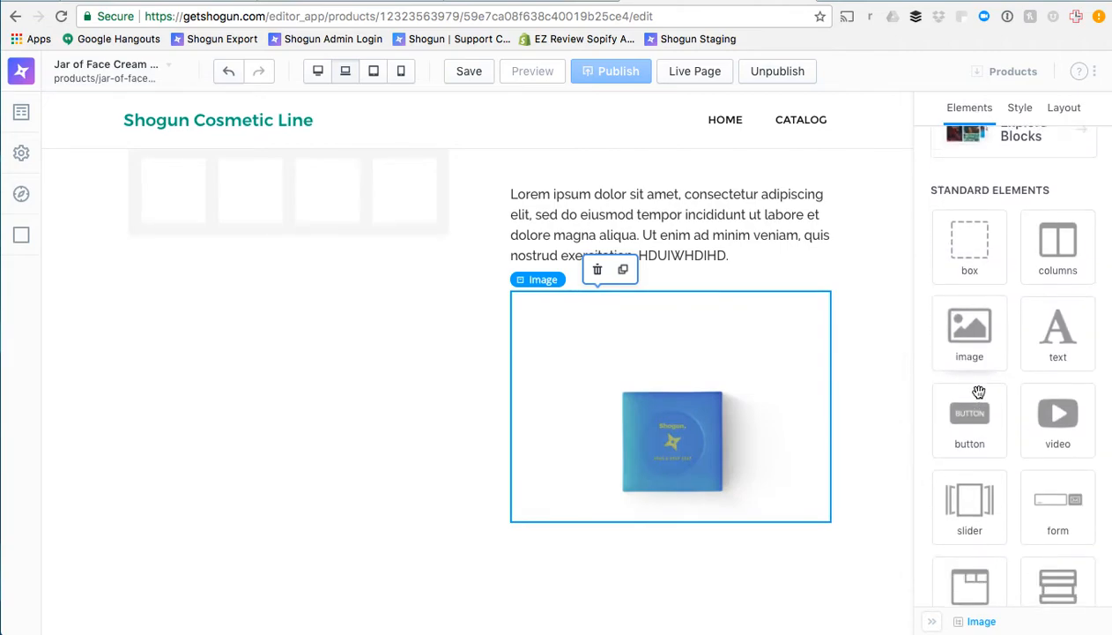
{"action": "scroll", "scroll_direction": "down", "scroll_amount": 3}
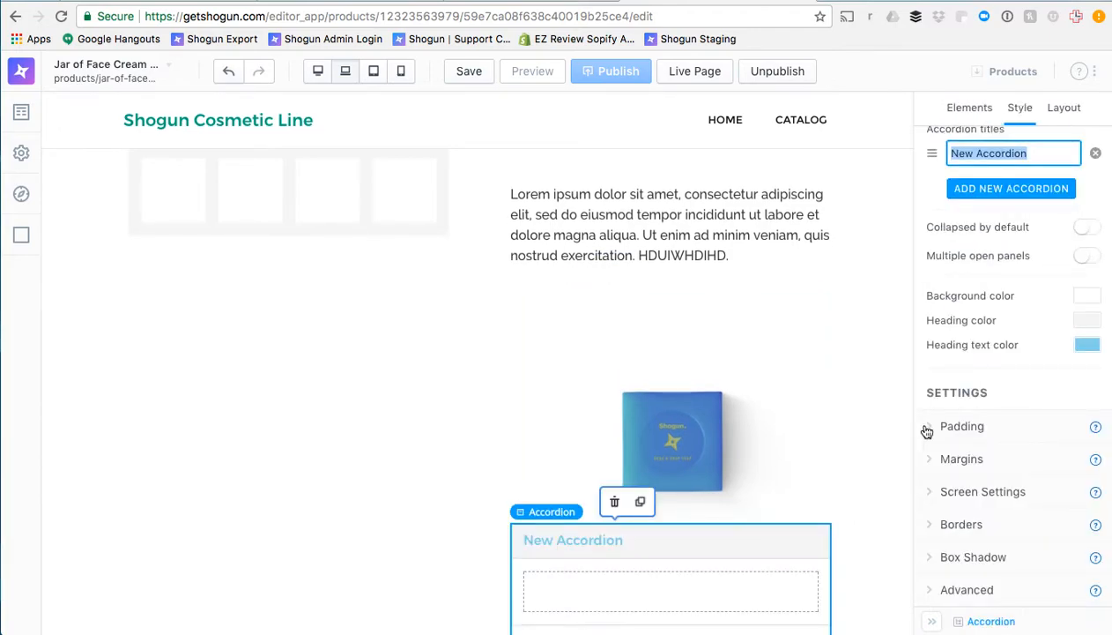
Add panels to the accordion until it holds four 'New Accordion' titles.
{"action": "scroll", "scroll_direction": "down", "scroll_amount": 3}
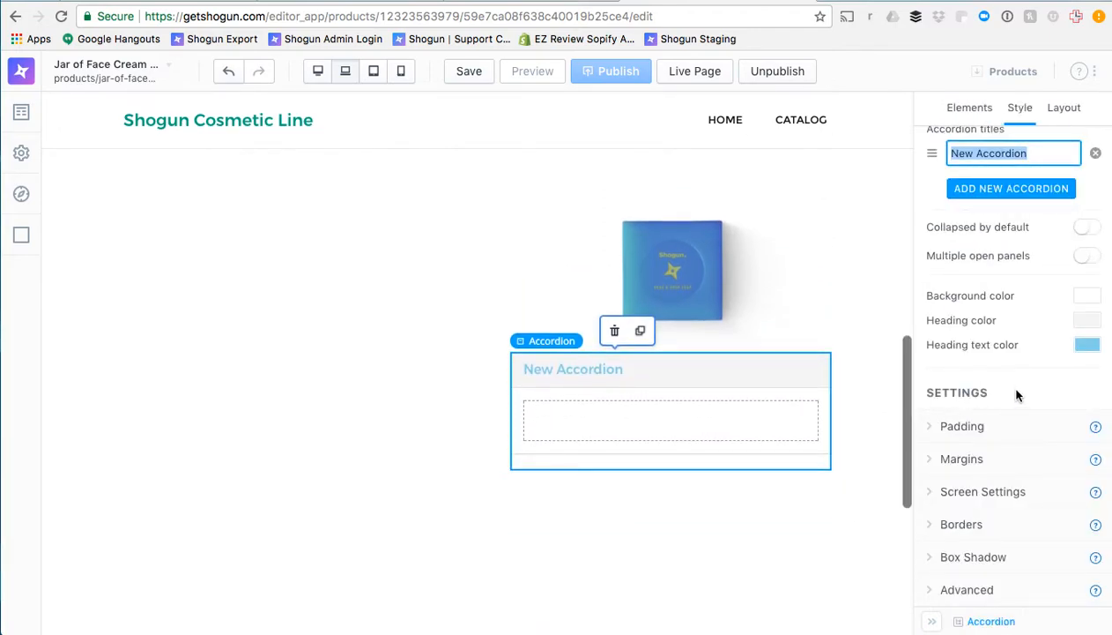
{"action": "left_click", "coordinate": [1011, 187]}
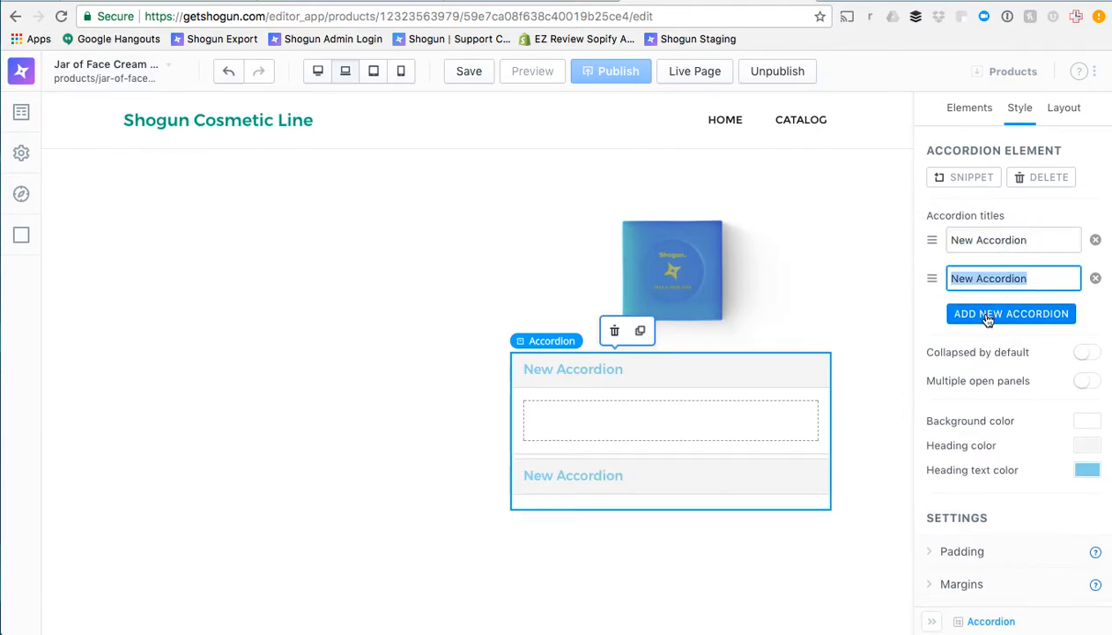
{"action": "left_click", "coordinate": [1012, 314]}
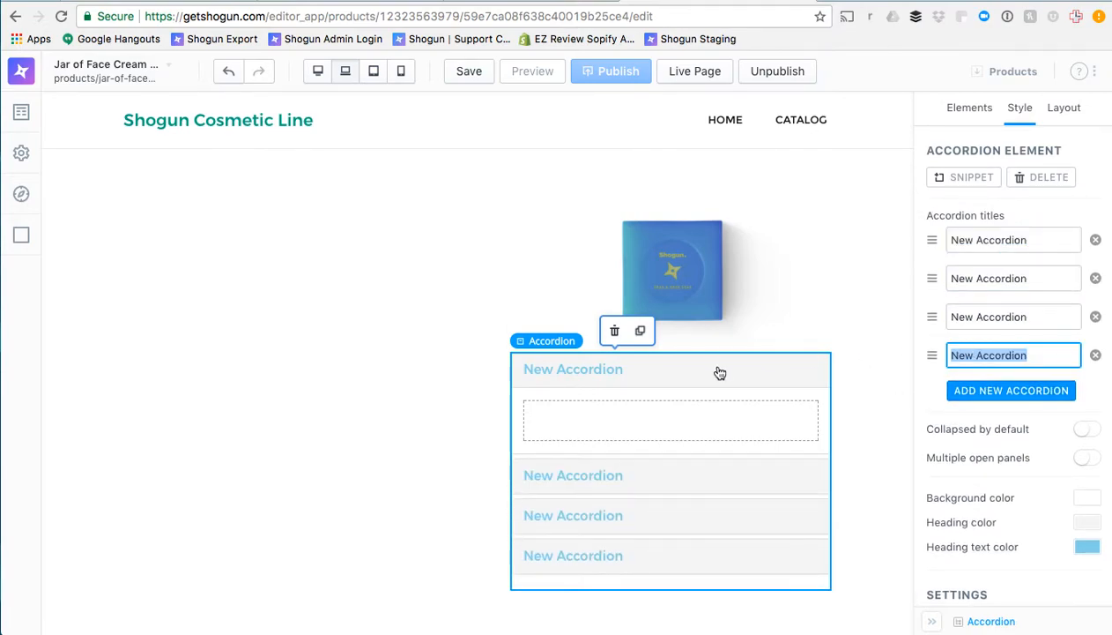
{"action": "scroll", "scroll_direction": "down", "scroll_amount": 3}
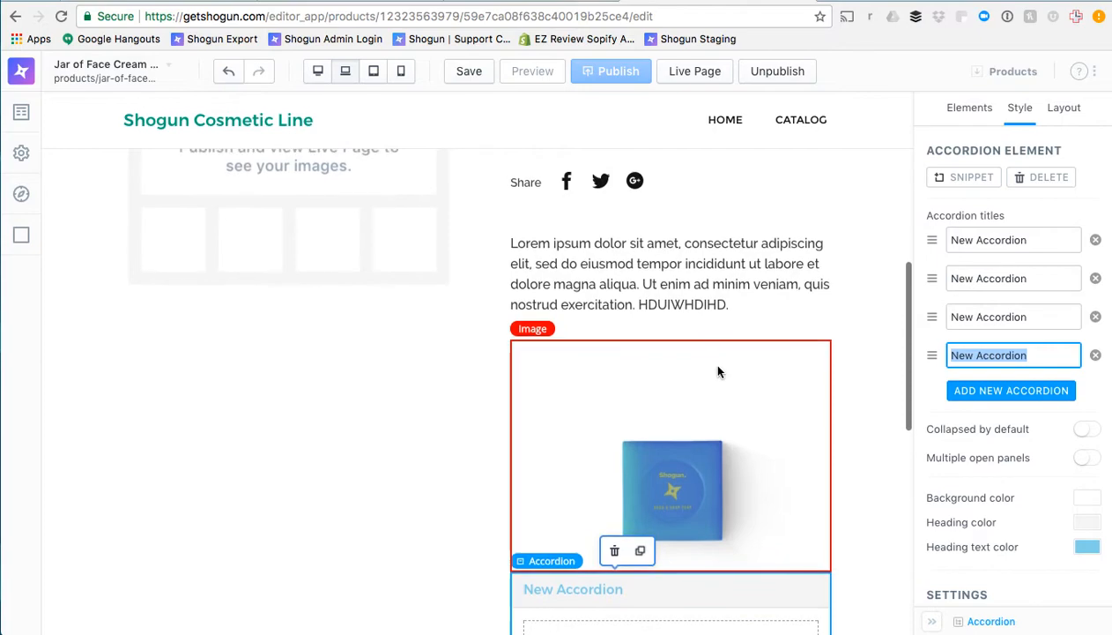
{"action": "scroll", "scroll_direction": "down", "scroll_amount": 3}
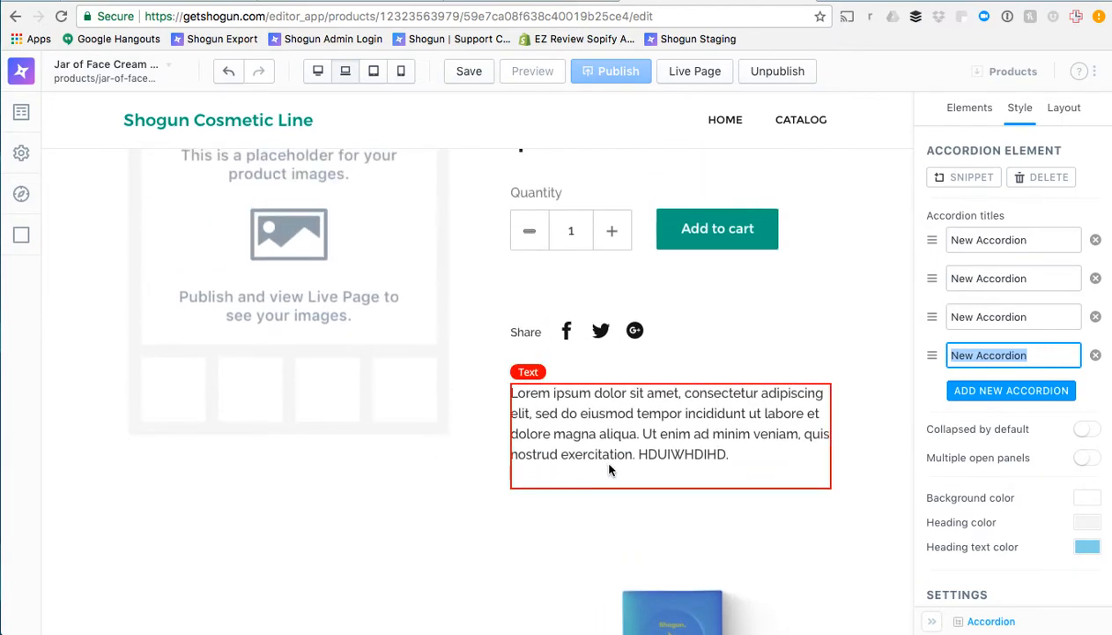
{"action": "scroll", "scroll_direction": "down", "scroll_amount": 3}
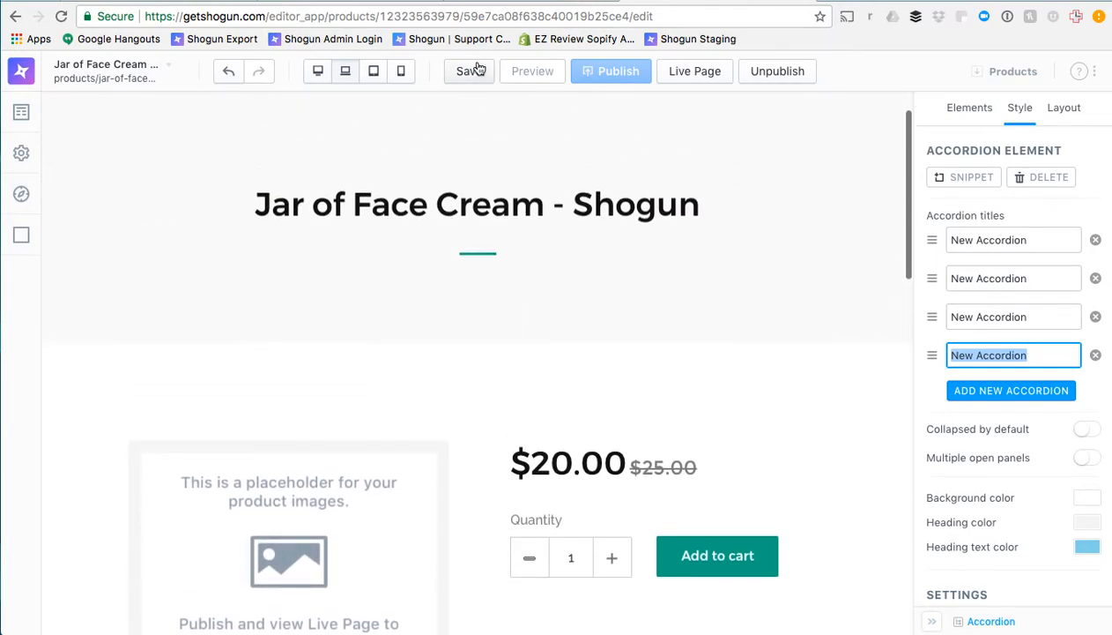
Save the page, then review its name, 'jar-of-face-cream' path and SEO meta description in Page Settings.
{"action": "left_click", "coordinate": [469, 70]}
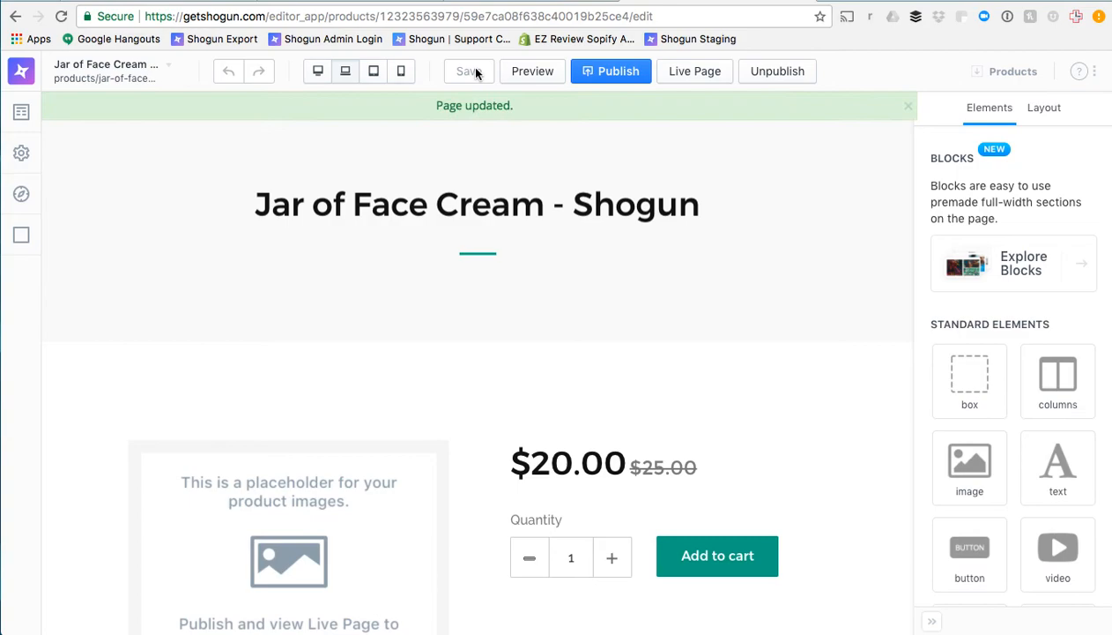
{"action": "mouse_move", "coordinate": [21, 113]}
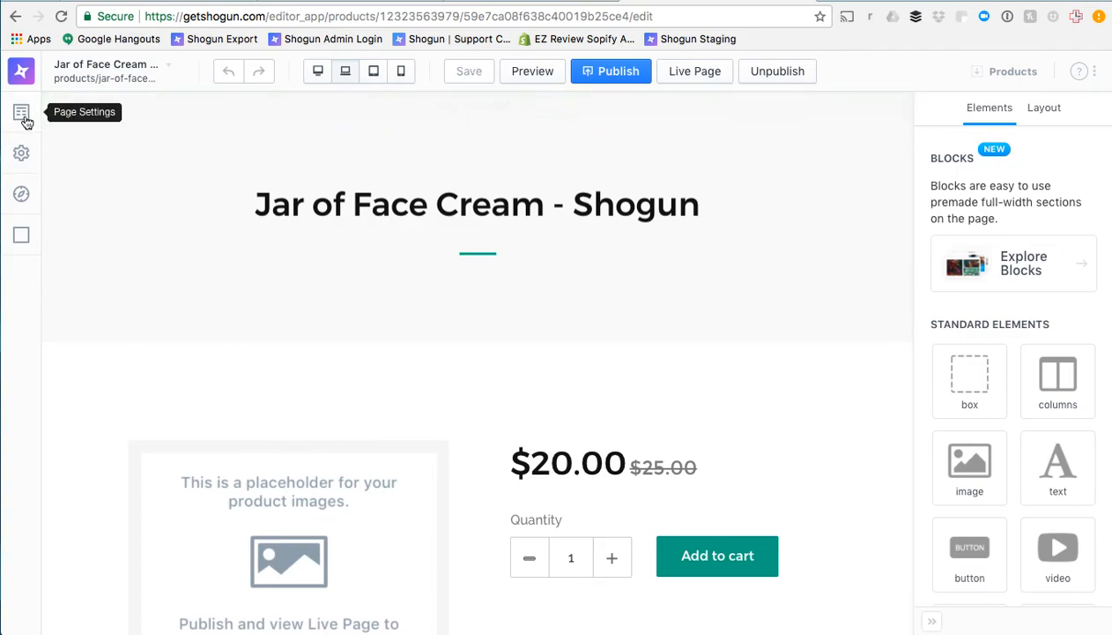
{"action": "left_click", "coordinate": [21, 114]}
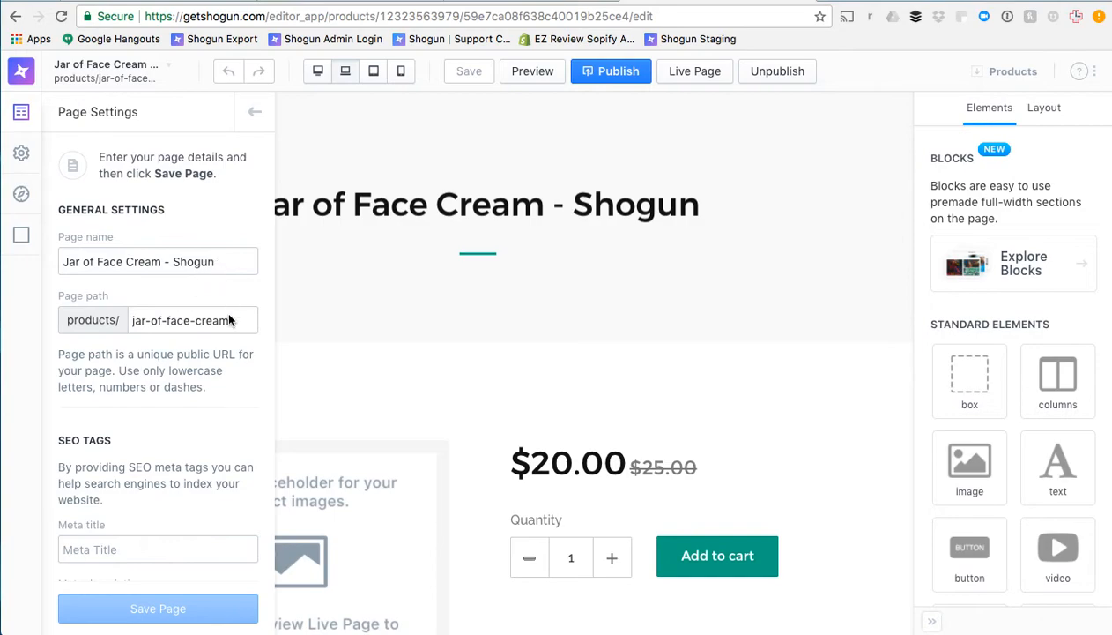
{"action": "scroll", "scroll_direction": "down", "scroll_amount": 3}
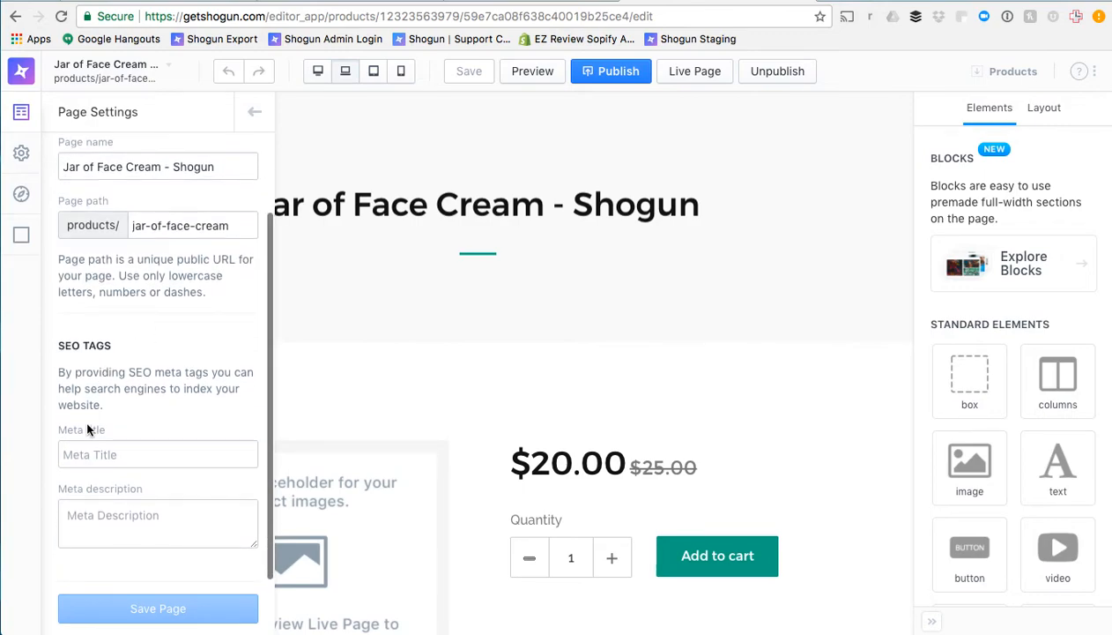
{"action": "left_click", "coordinate": [158, 521]}
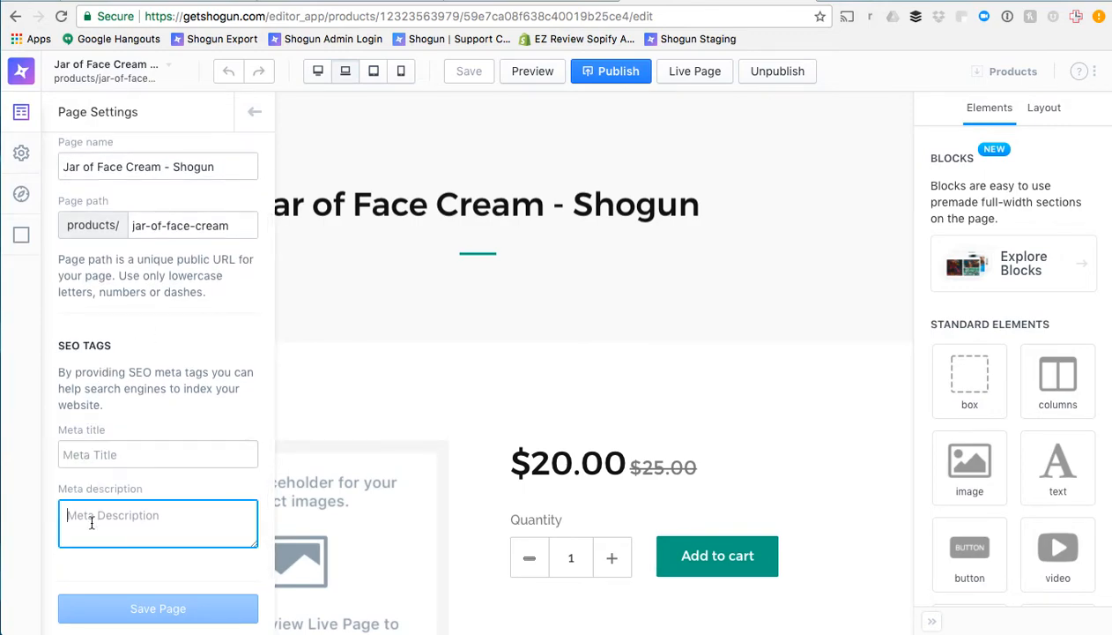
{"action": "left_click", "coordinate": [254, 112]}
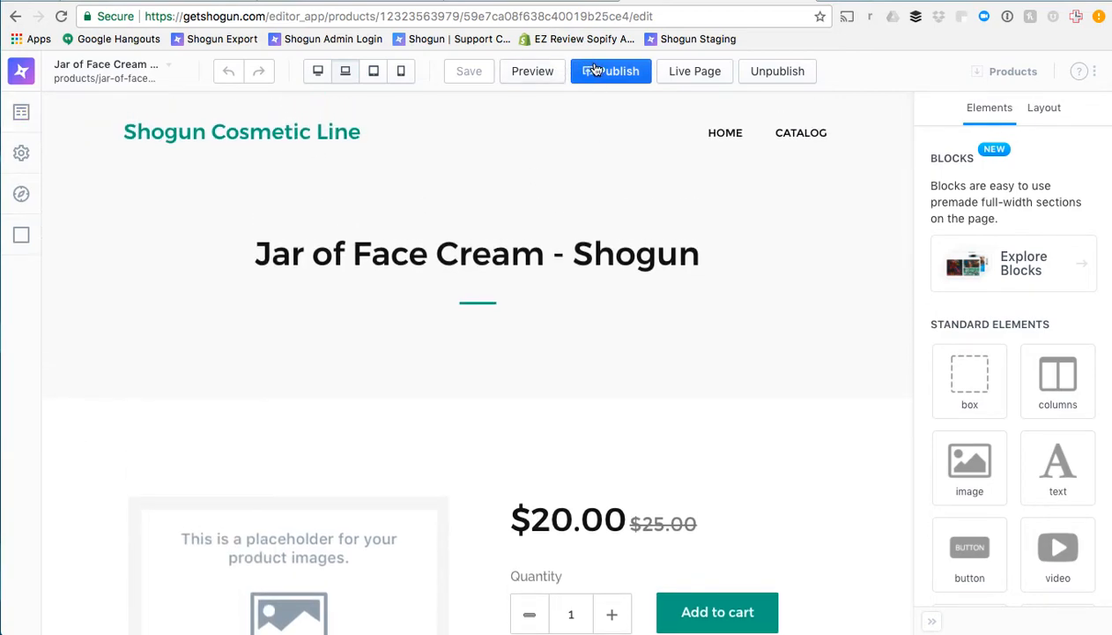
Publish the page and load its live version on the Shopify store.
{"action": "left_click", "coordinate": [612, 71]}
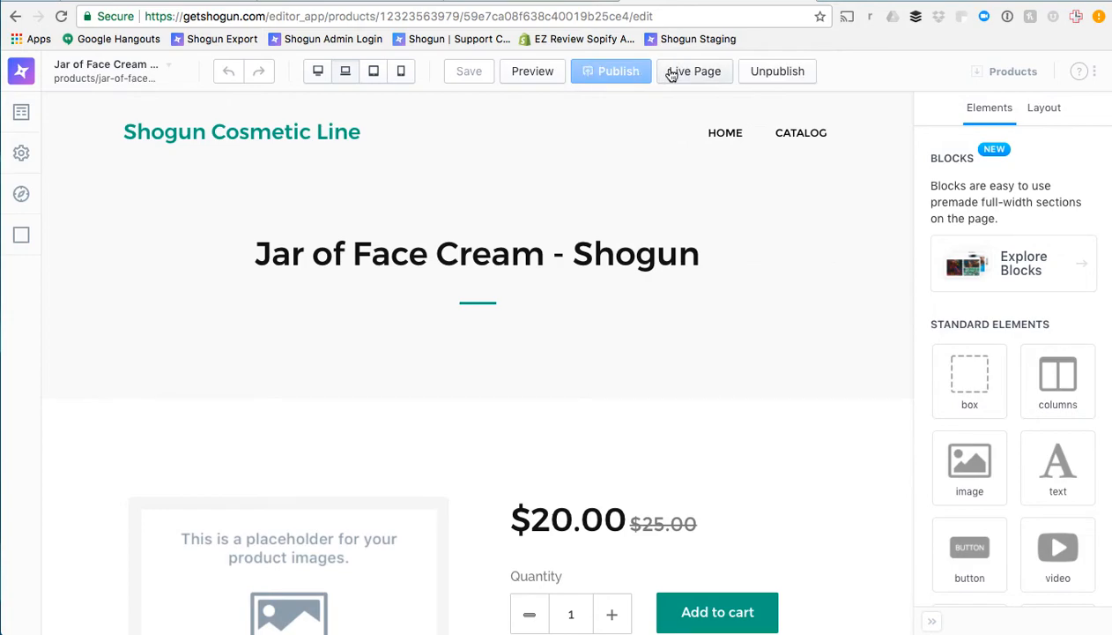
{"action": "left_click", "coordinate": [695, 70]}
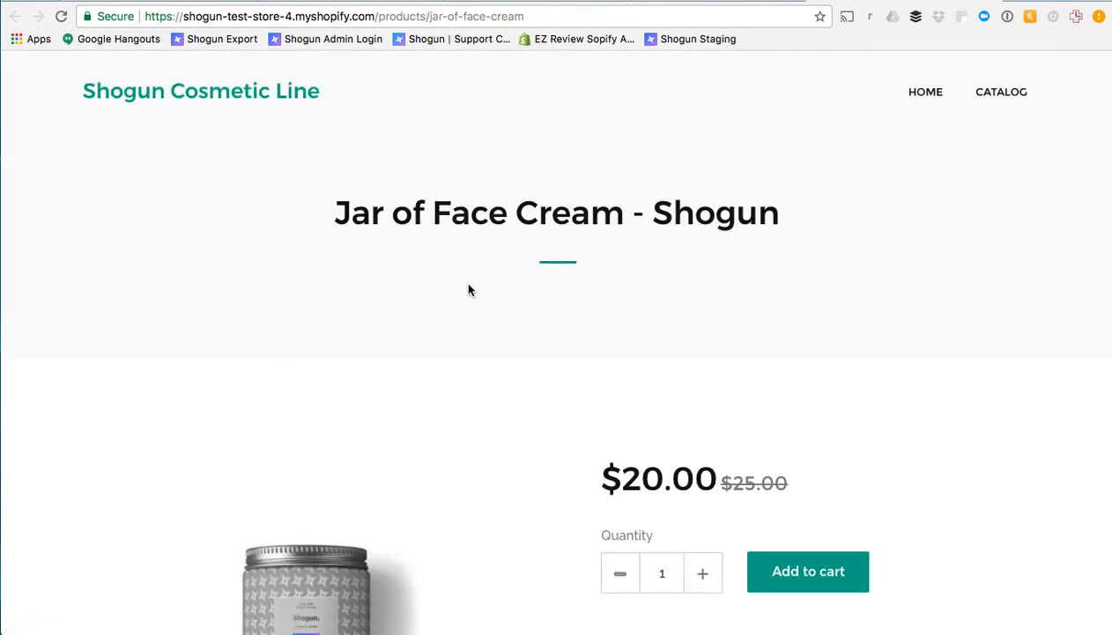
{"action": "scroll", "scroll_direction": "down", "scroll_amount": 3}
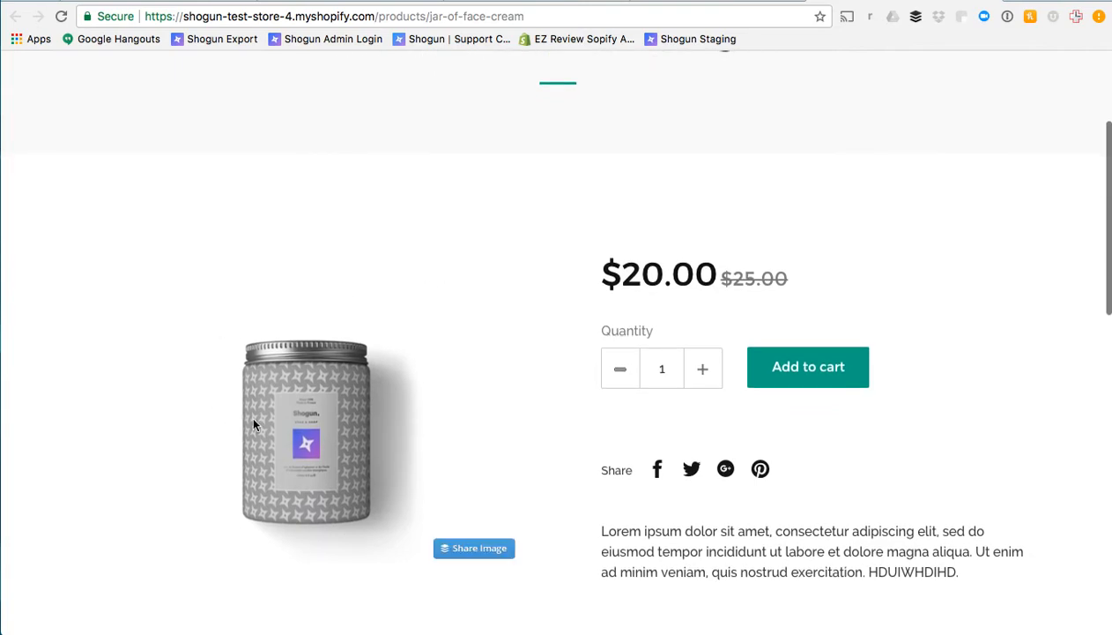
{"action": "scroll", "scroll_direction": "down", "scroll_amount": 3}
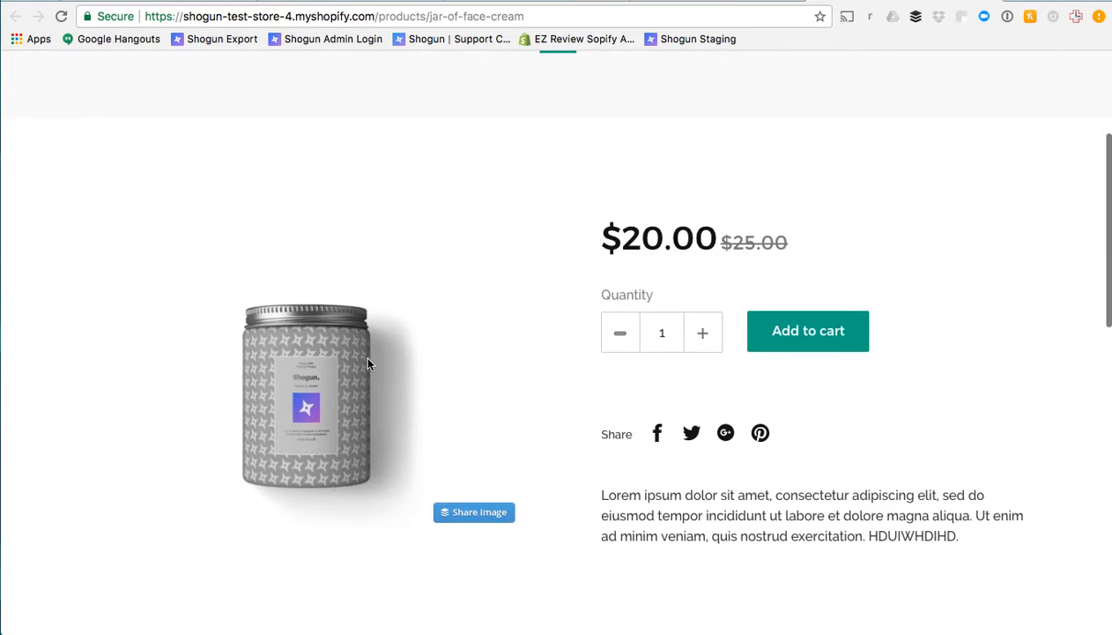
{"action": "scroll", "scroll_direction": "down", "scroll_amount": 3}
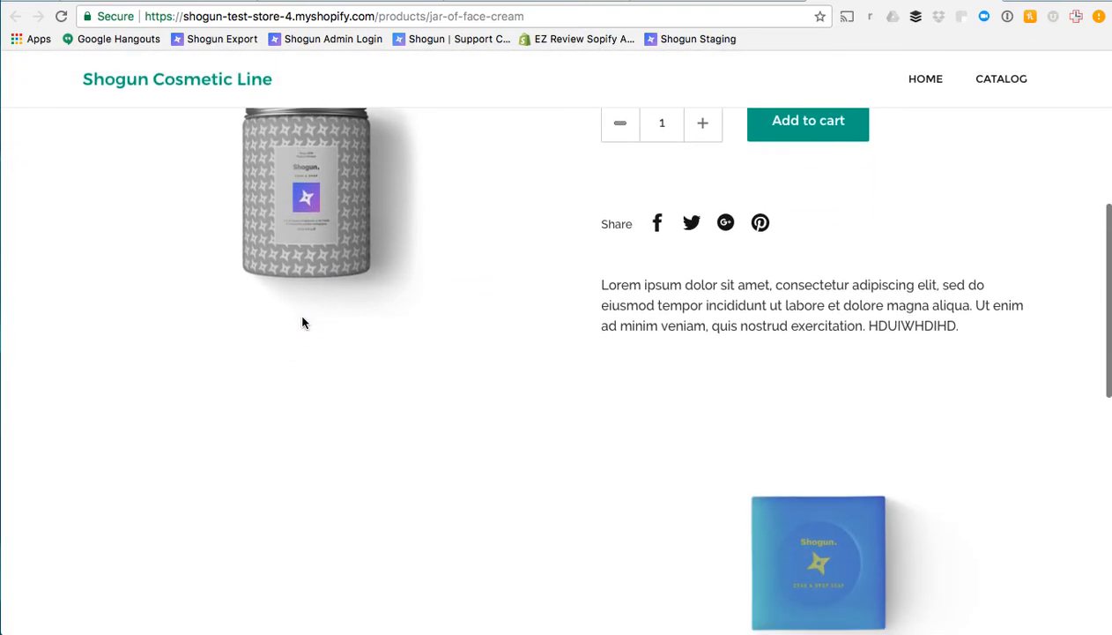
{"action": "scroll", "scroll_direction": "down", "scroll_amount": 3}
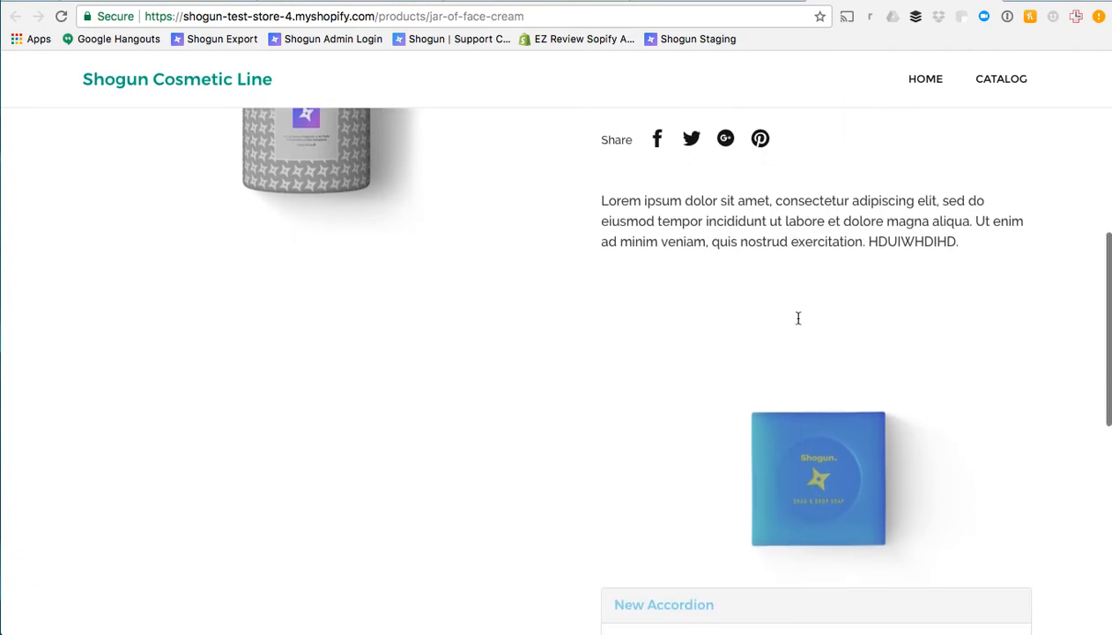
{"action": "scroll", "scroll_direction": "down", "scroll_amount": 3}
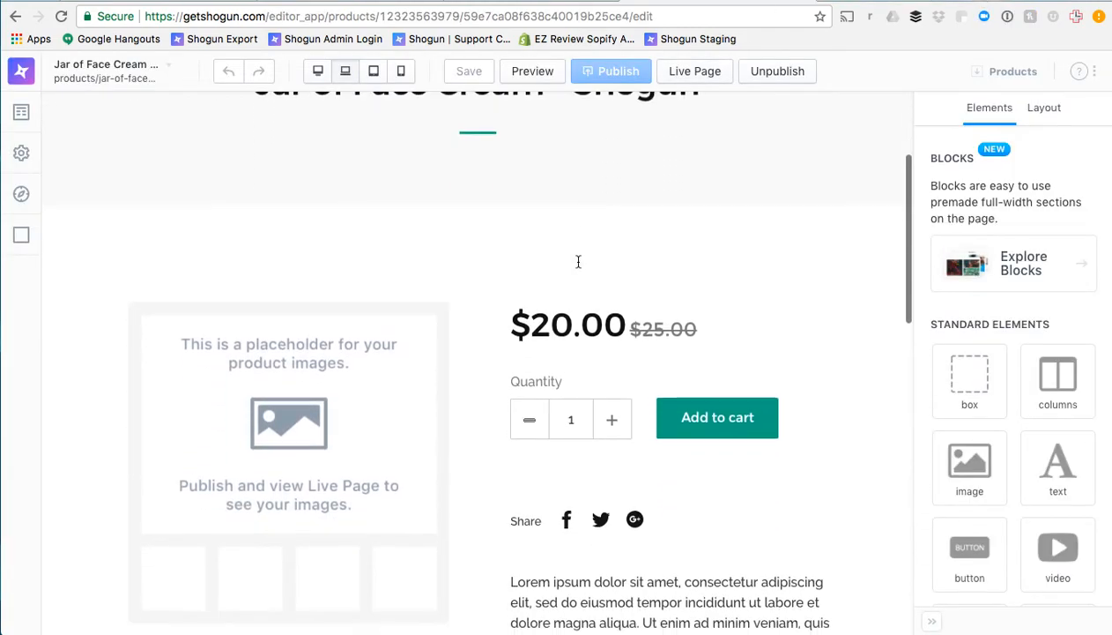
{"action": "scroll", "scroll_direction": "down", "scroll_amount": 3}
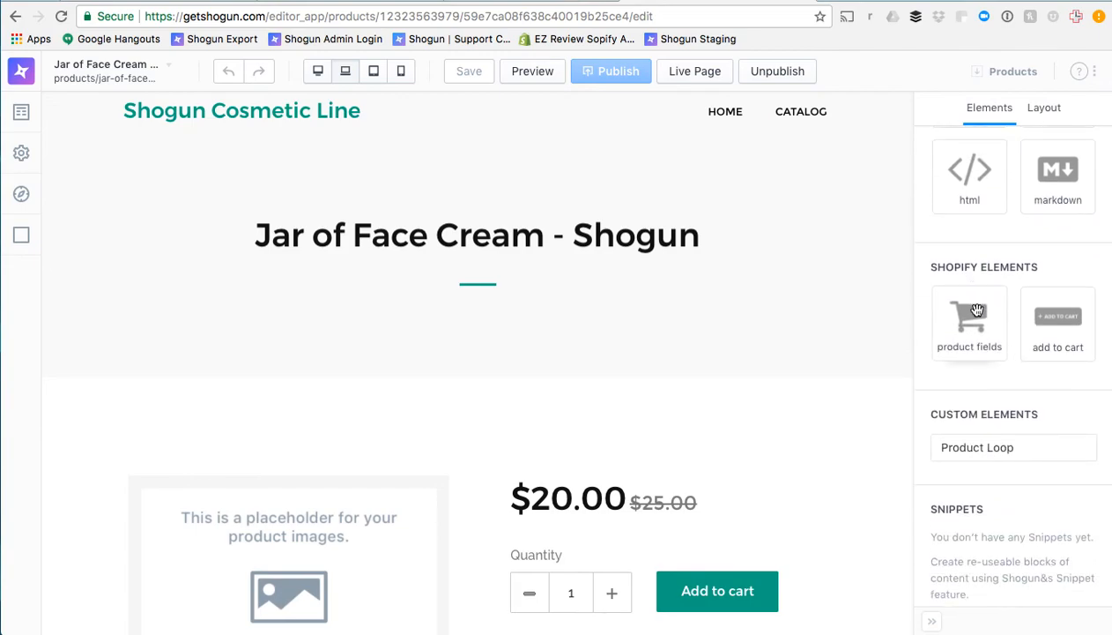
{"action": "mouse_move", "coordinate": [1057, 324]}
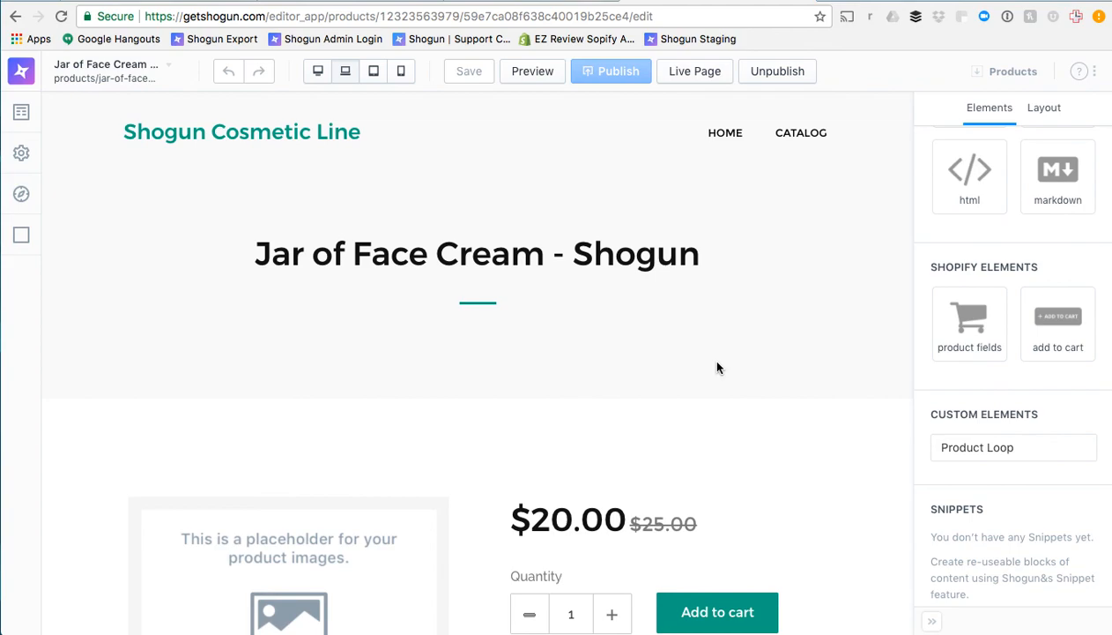
{"action": "mouse_move", "coordinate": [818, 21]}
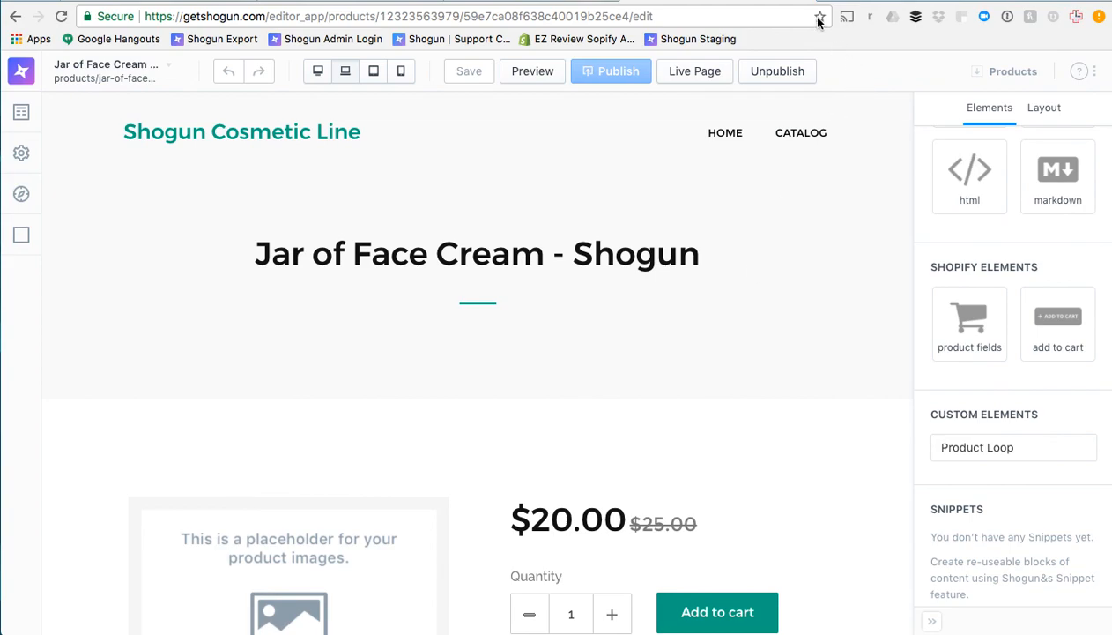